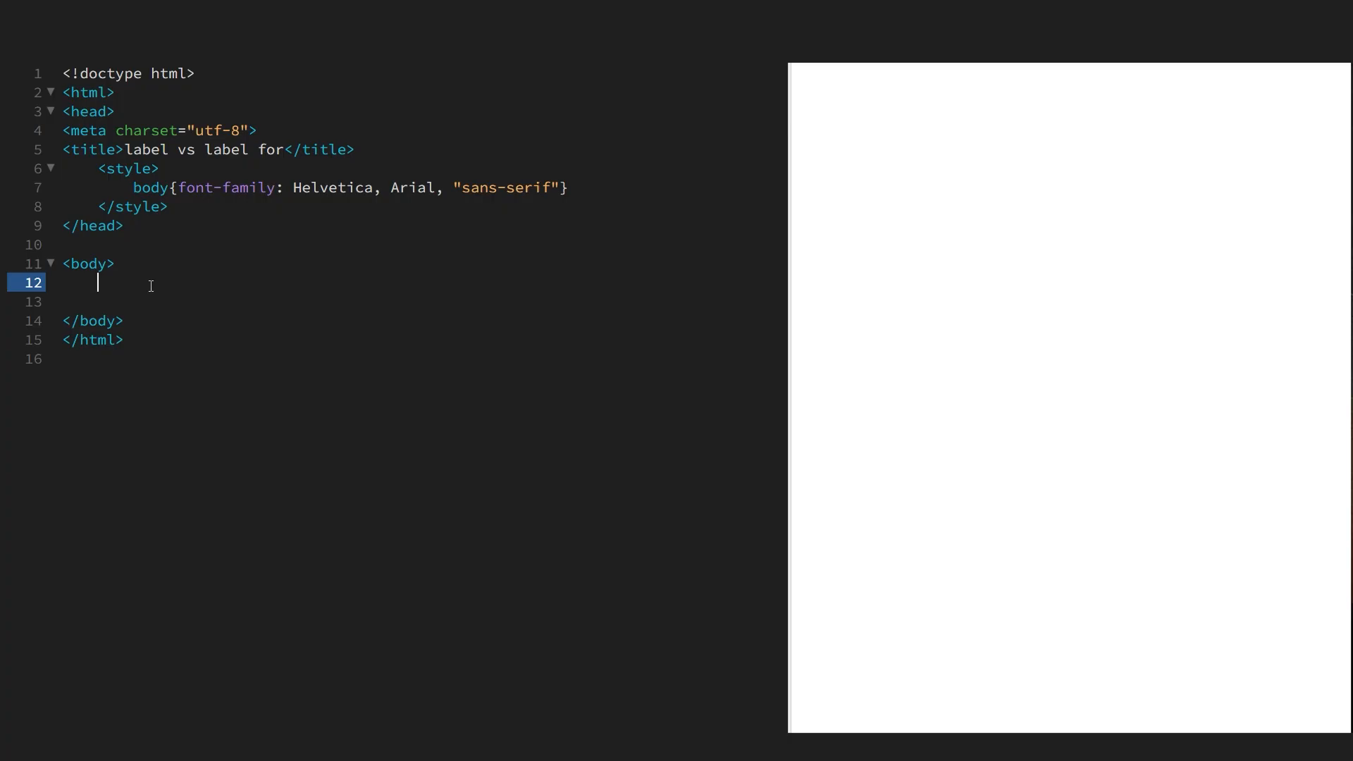
Step: Write an h1 'Gender' and an h2 'lable without for' inside the body
type("<h1")
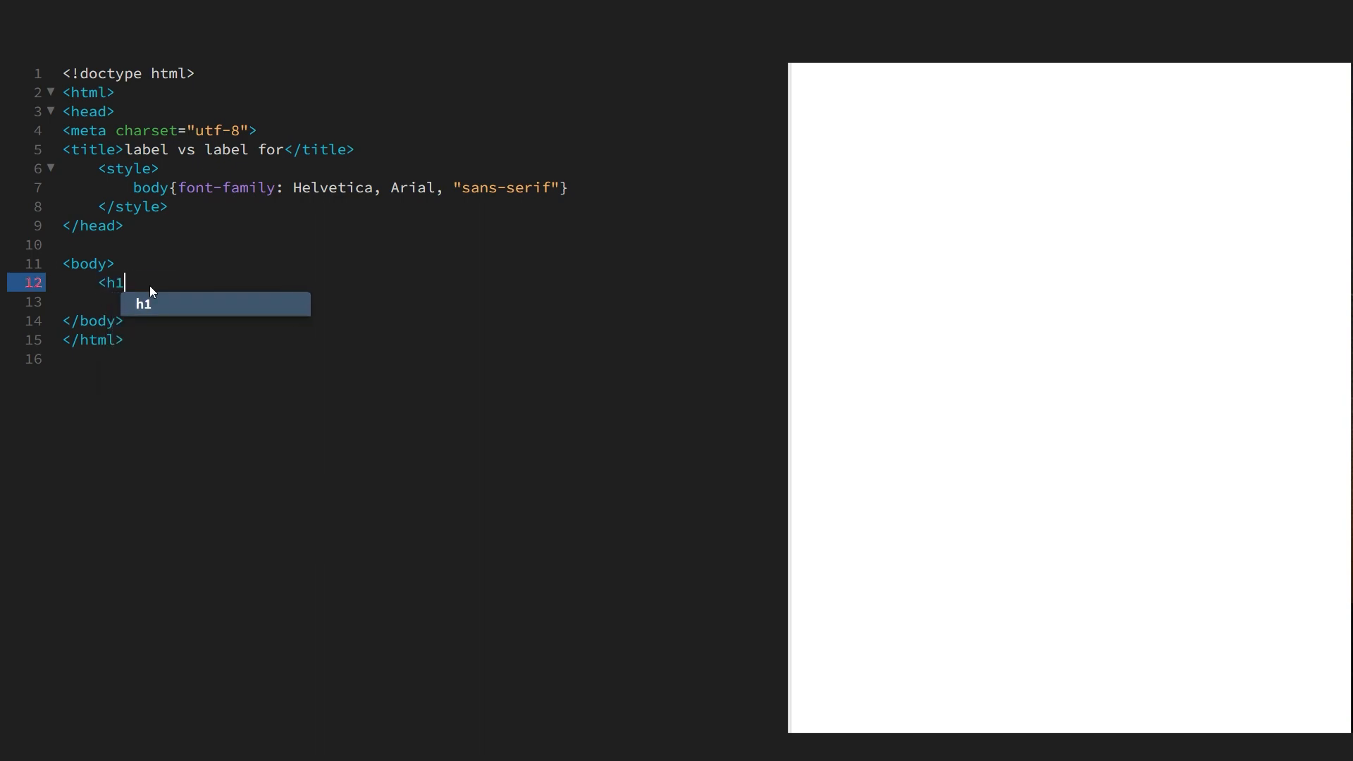
type(">Gender</h1>")
left_click(421, 302)
type("<h2></h2>")
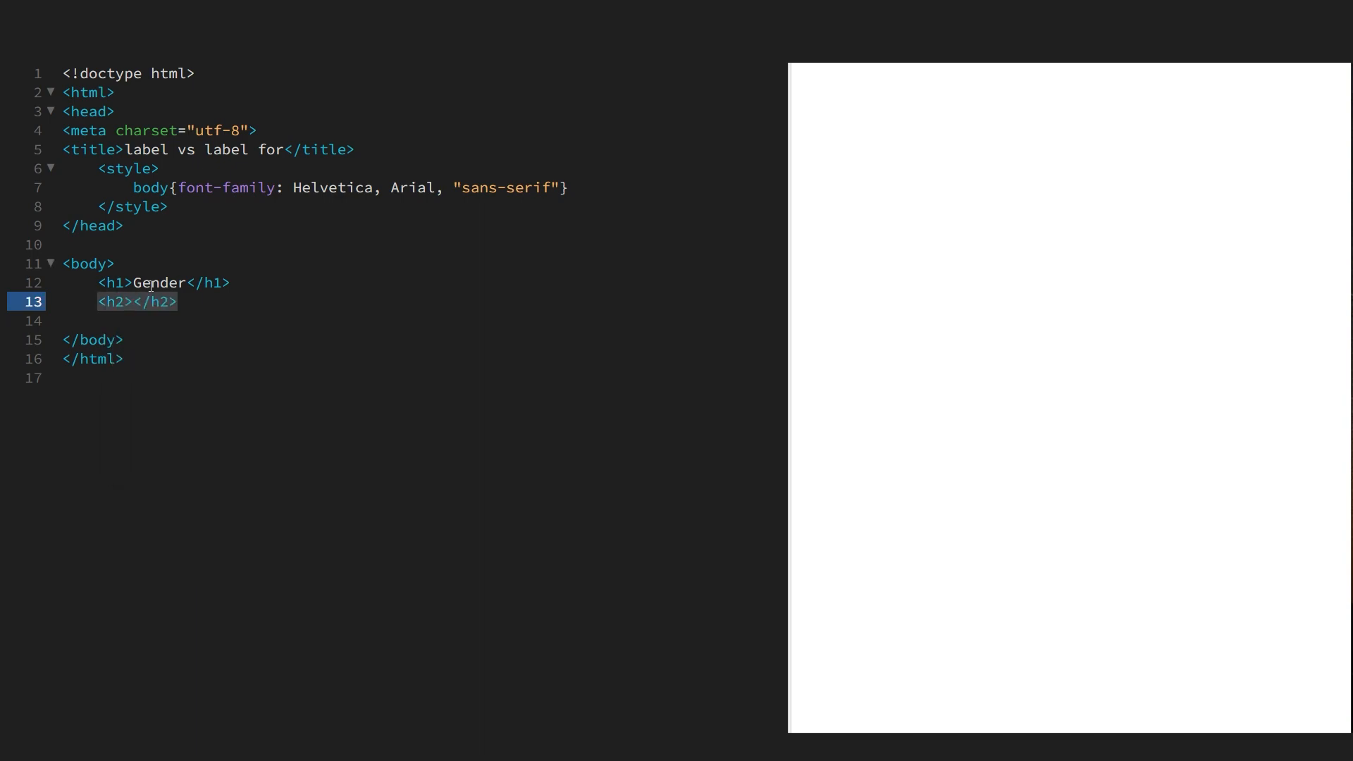
type("lable")
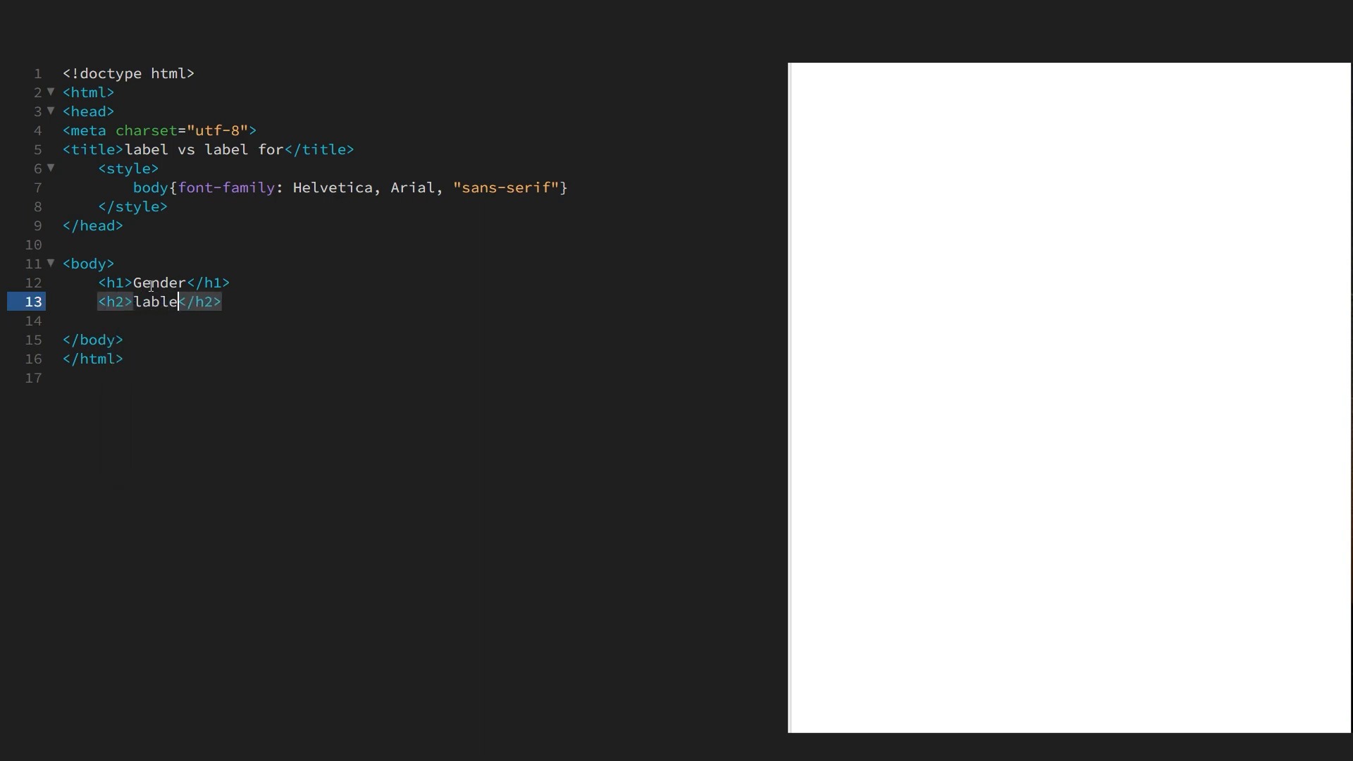
type("without for")
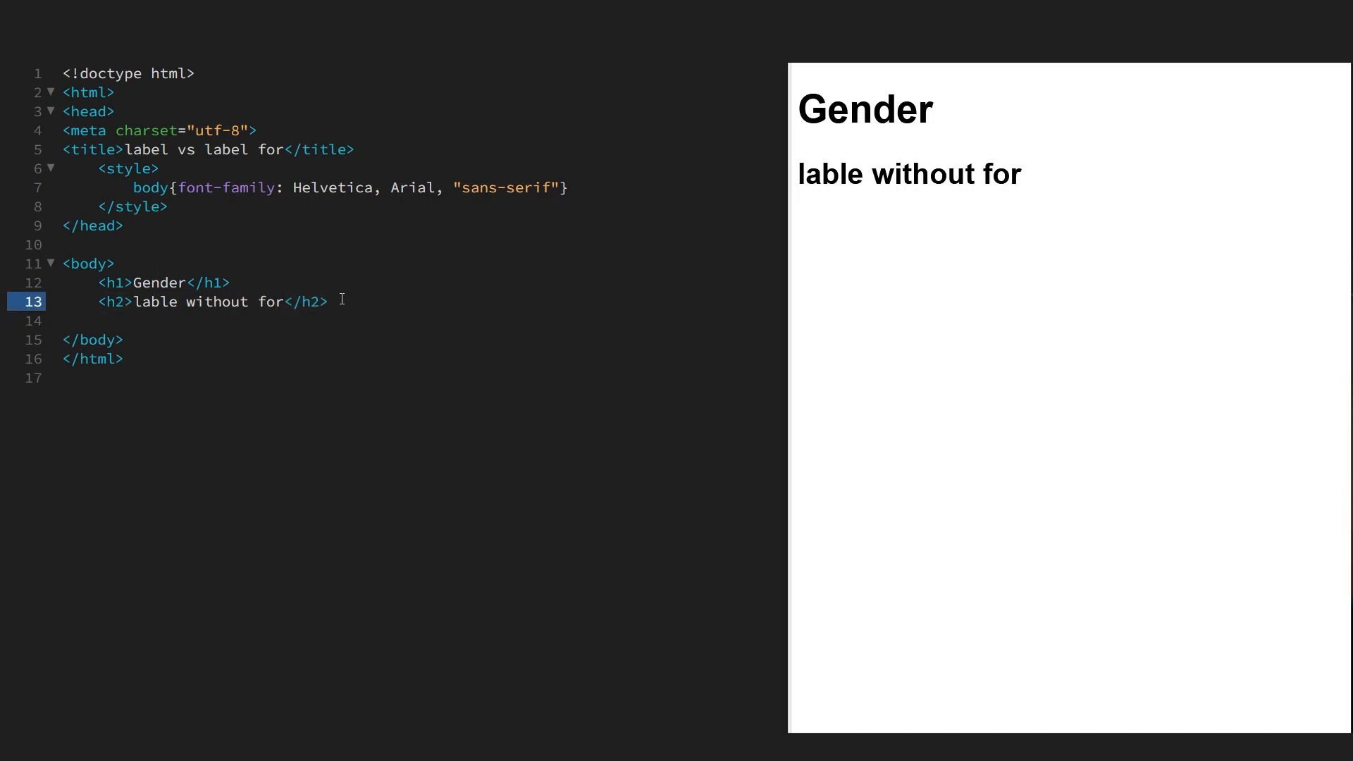
type(",for")
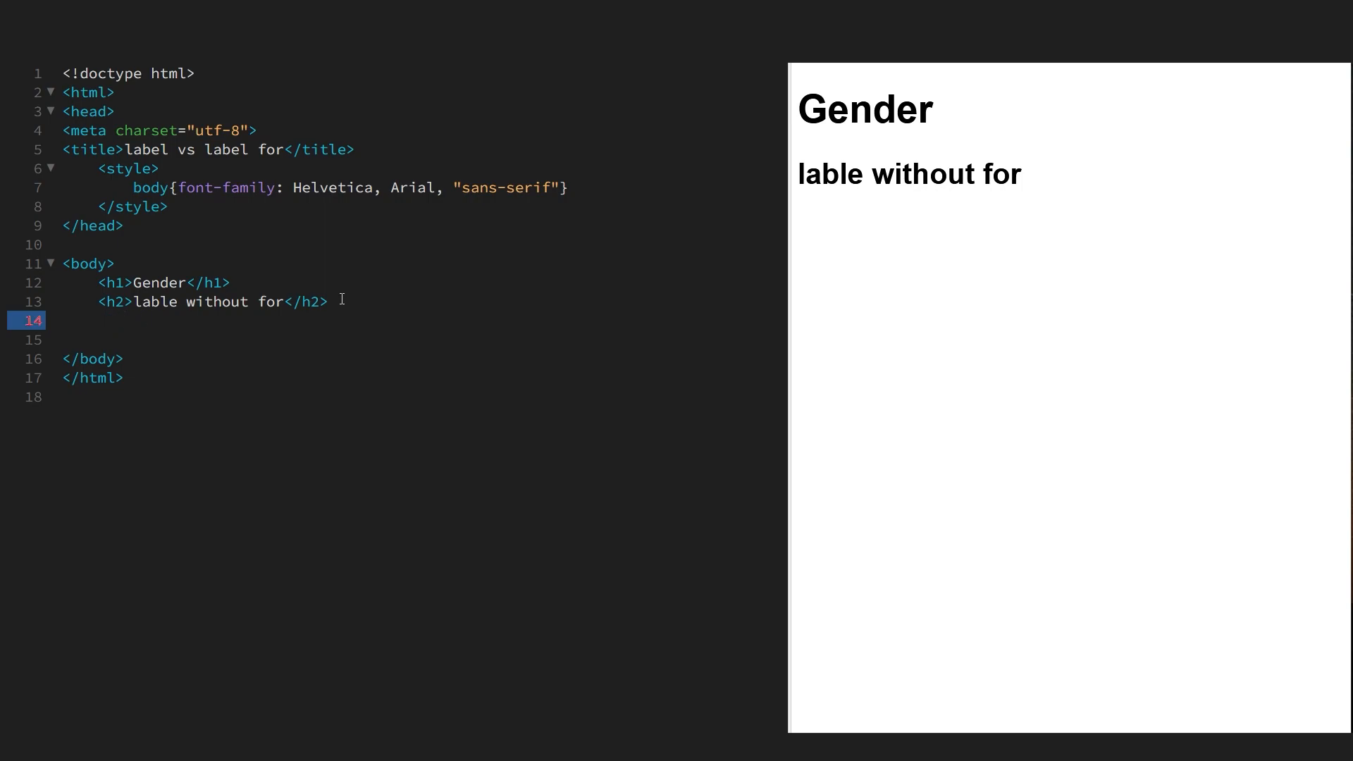
Step: Start a form containing a 'Male' label
type("<form>")
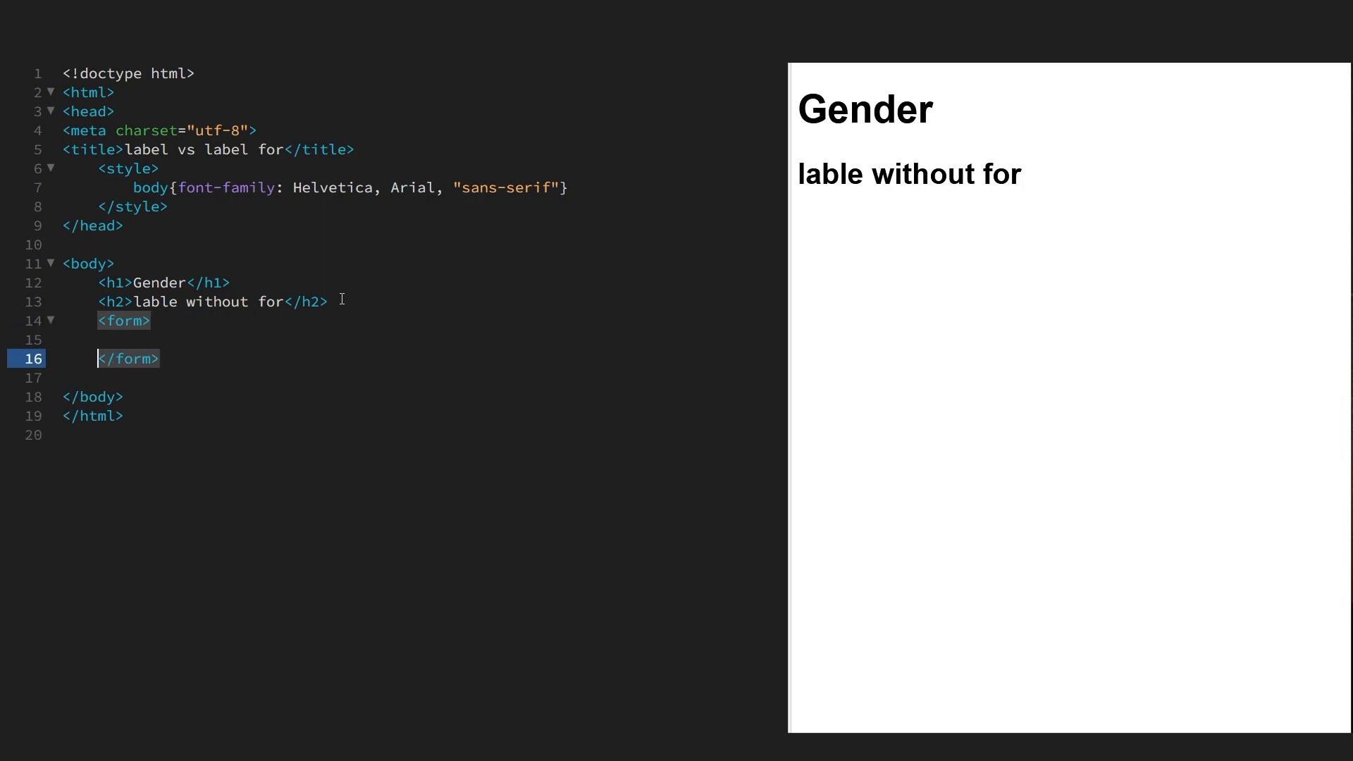
type("<la")
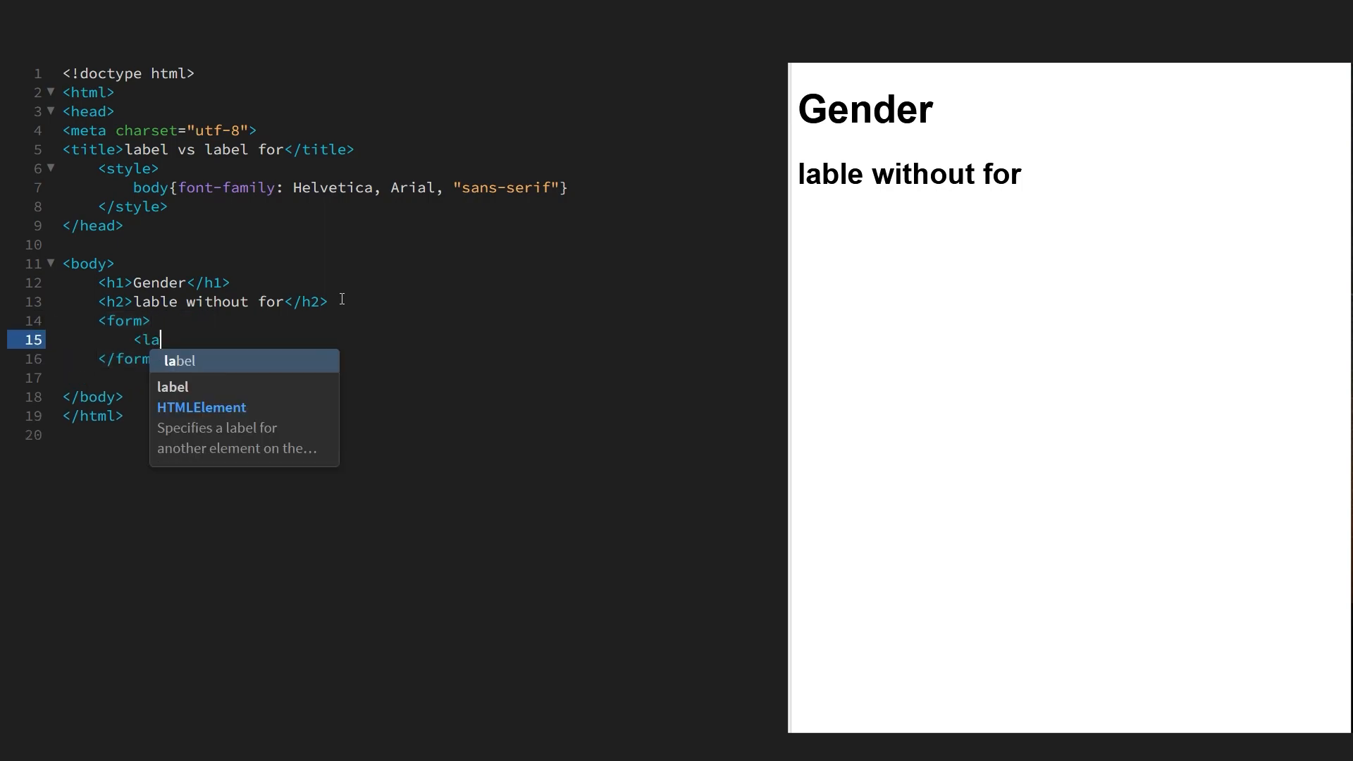
key("Tab")
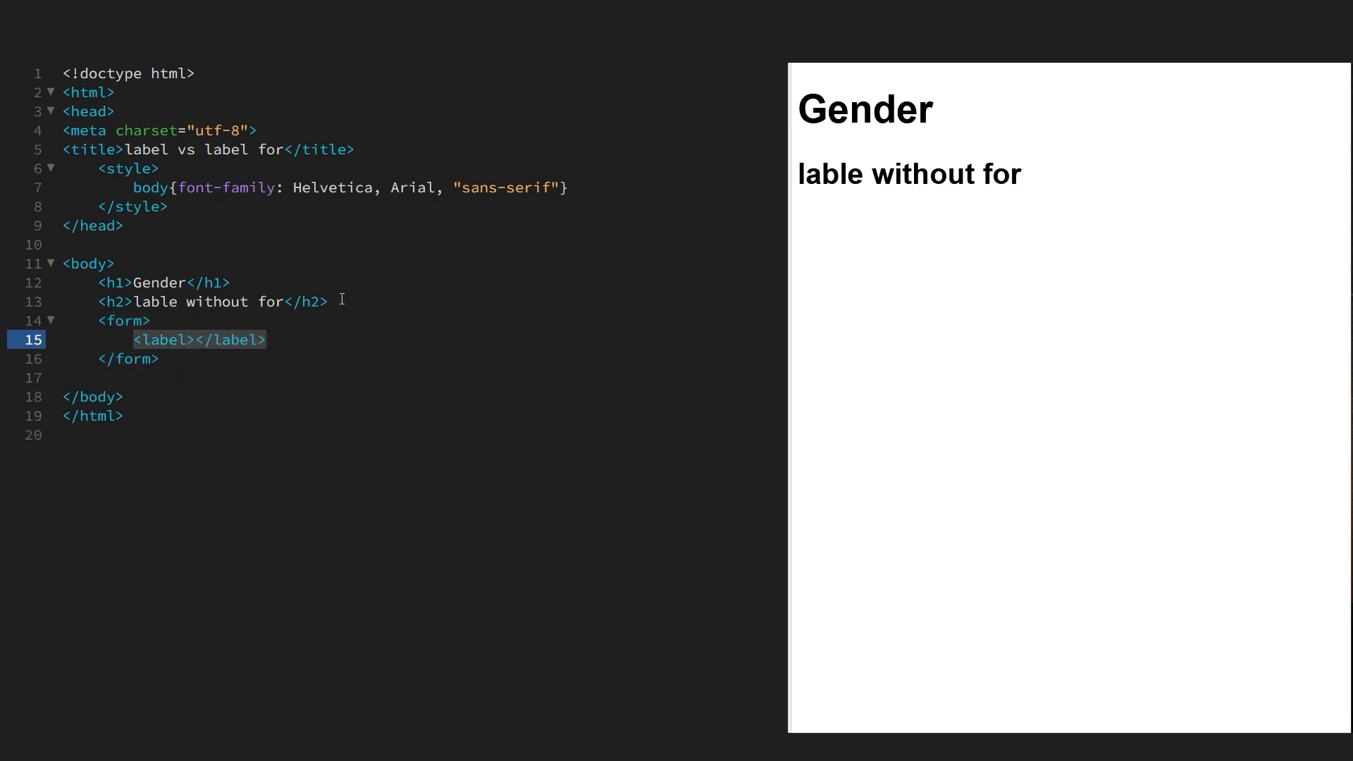
type("Male")
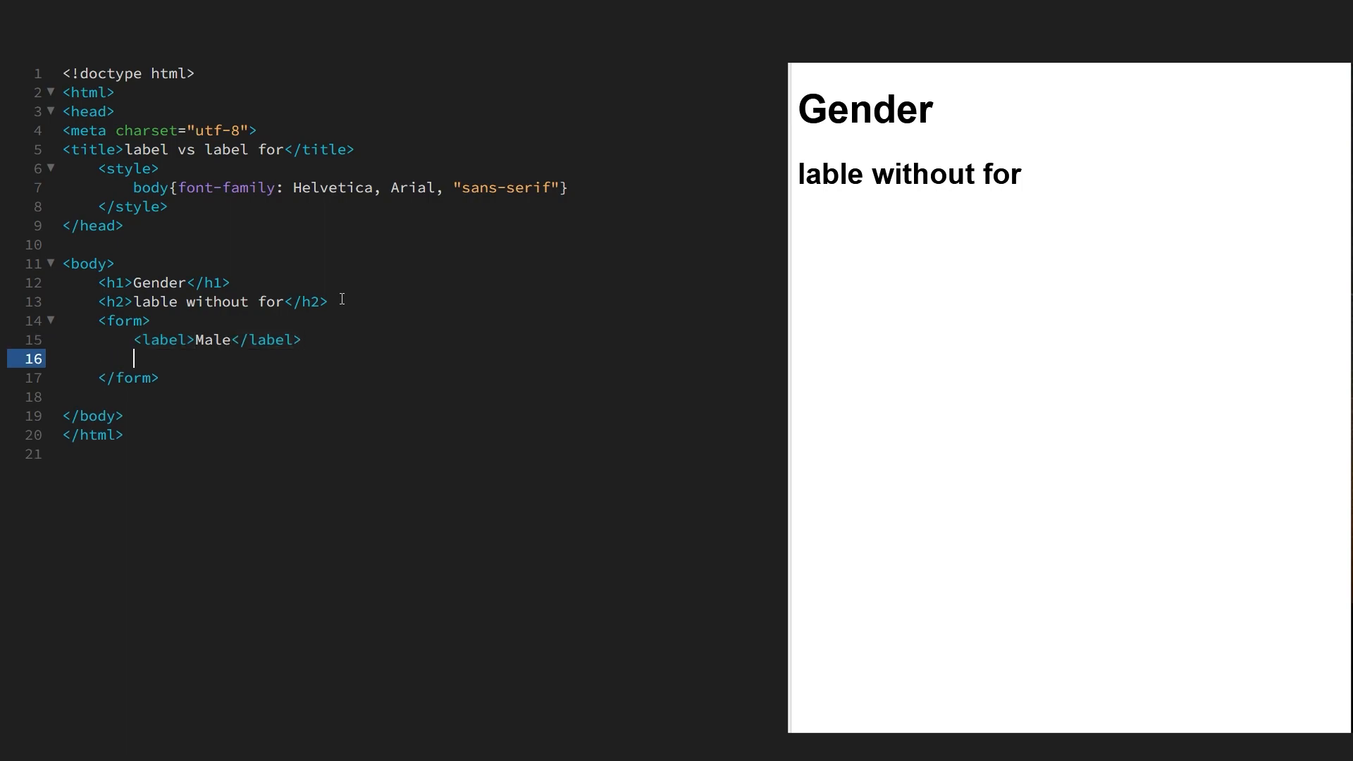
Step: Add a radio input named "gender" after the Male label, followed by a <br/>
type("<input")
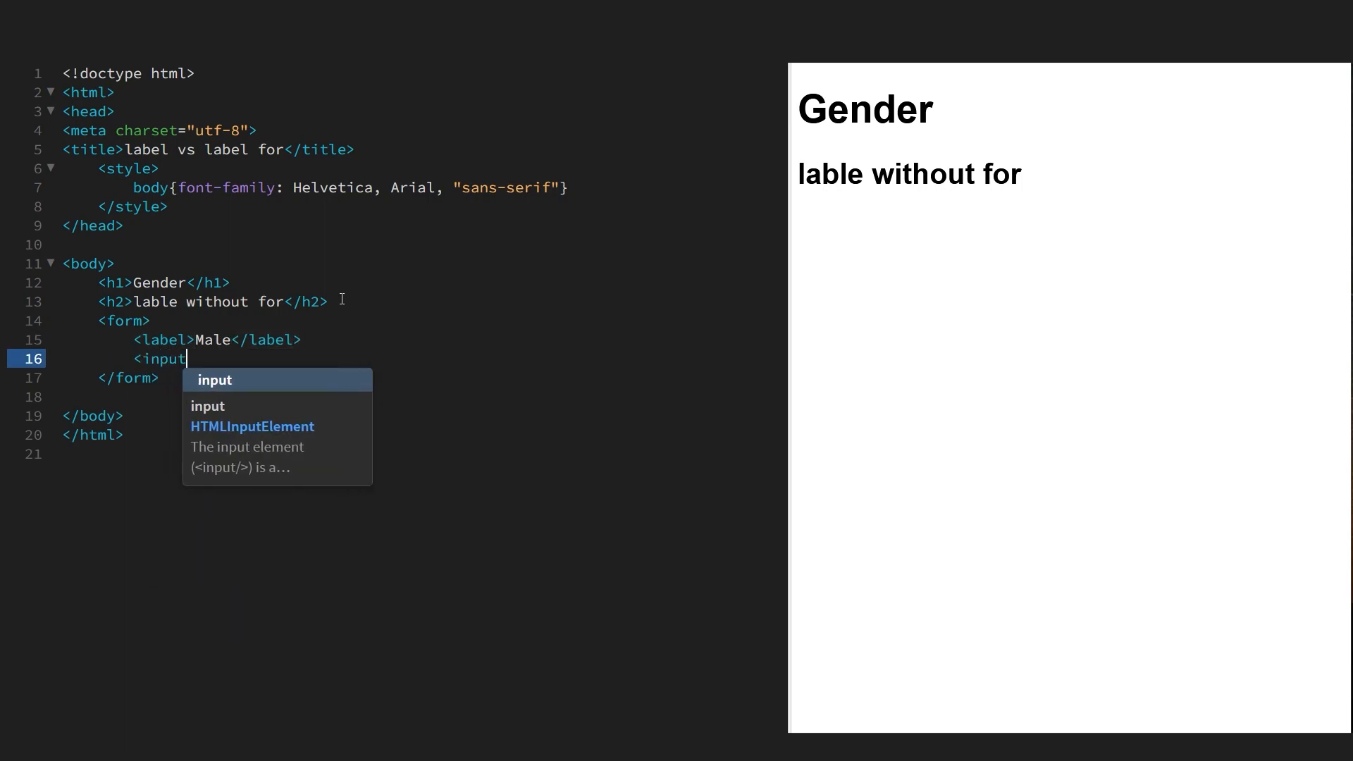
type("type=")
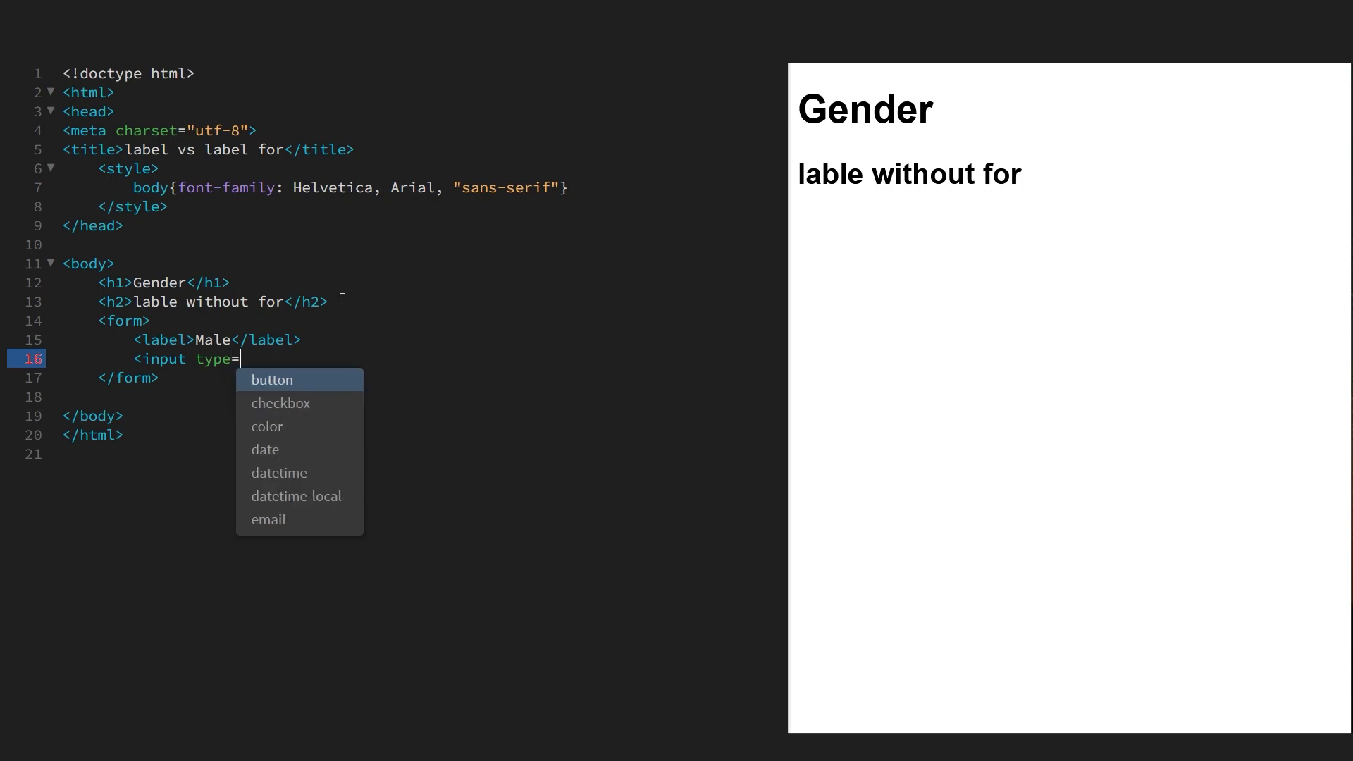
type("r\"")
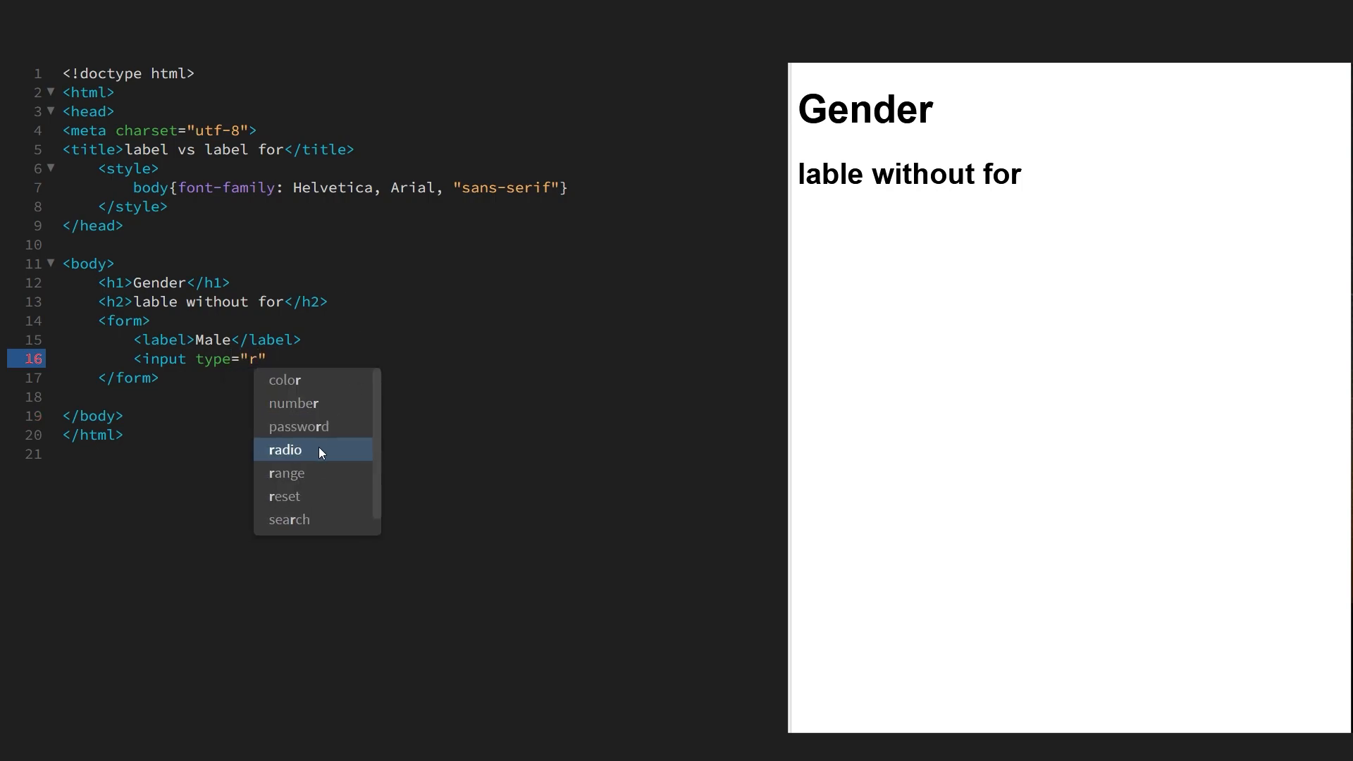
left_click(285, 448)
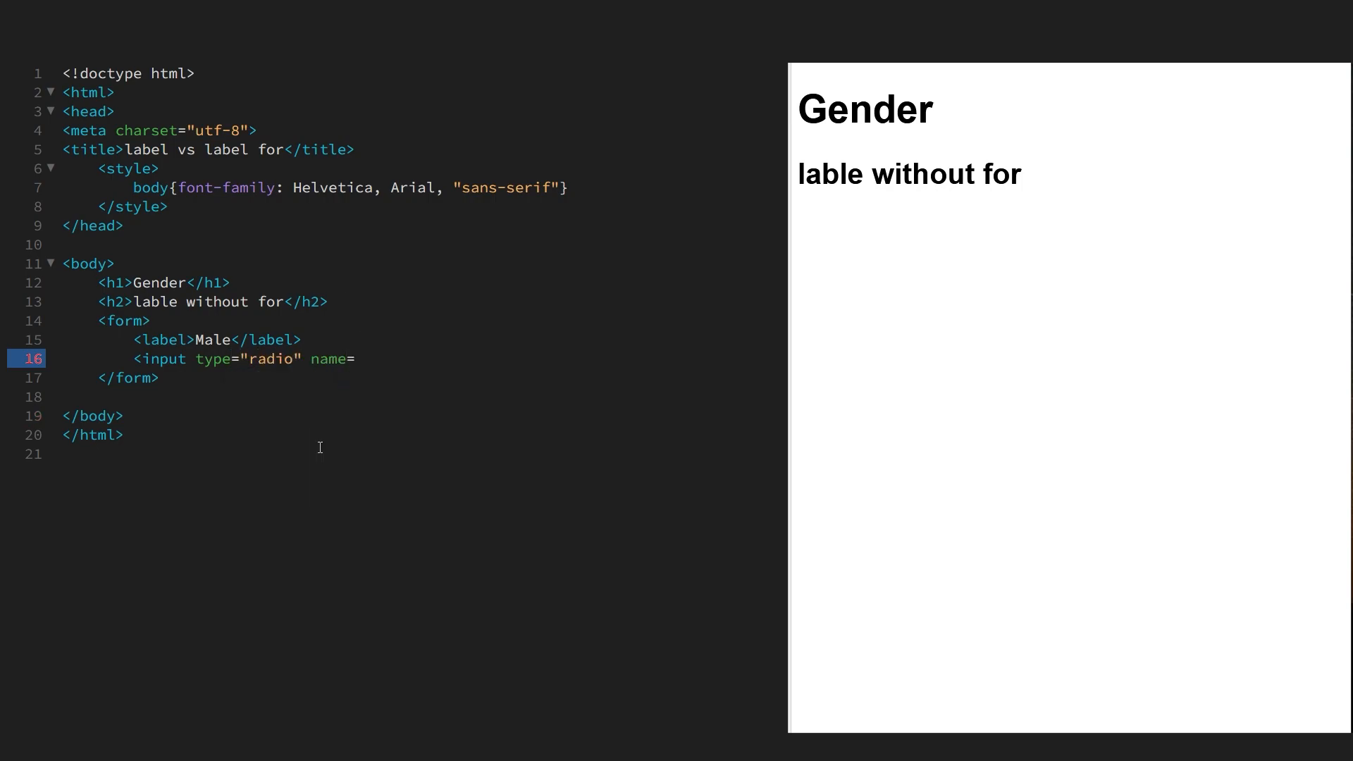
type("\"gender\"")
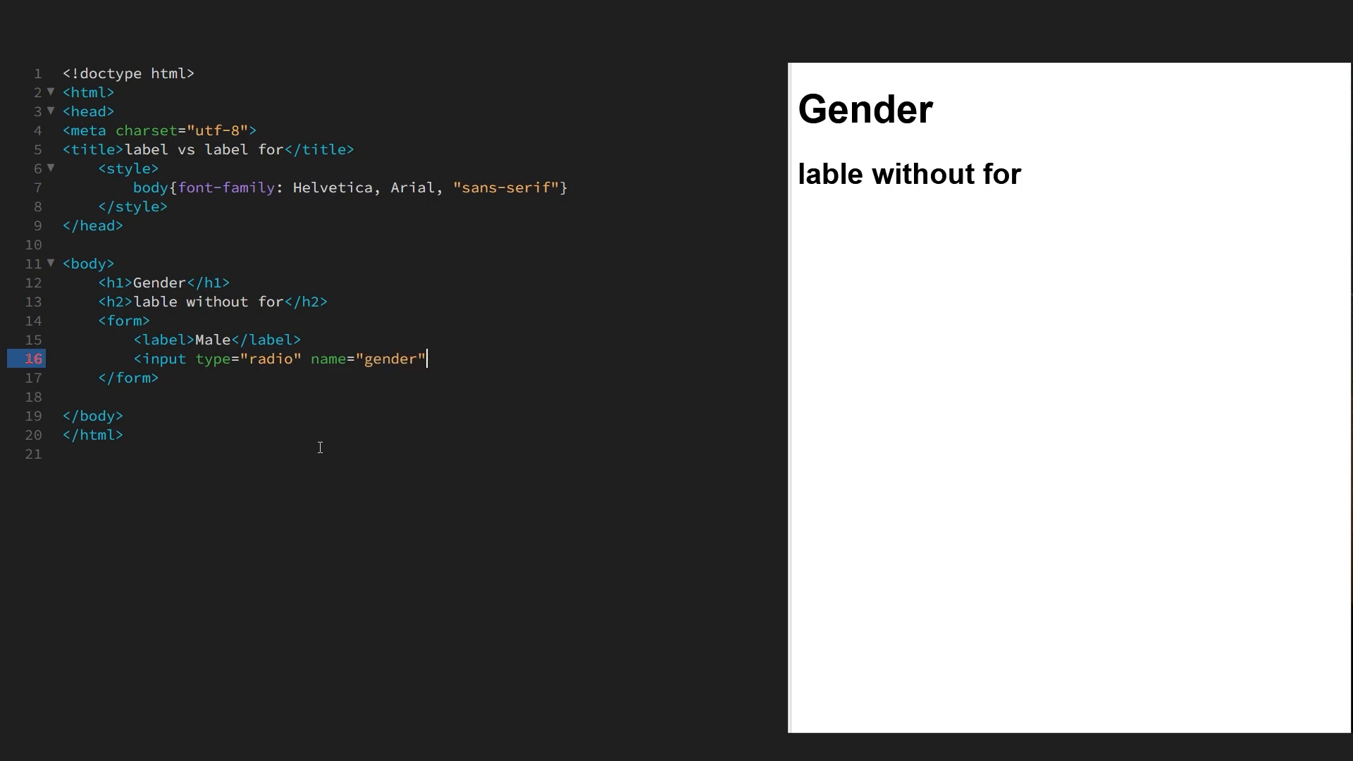
type(">")
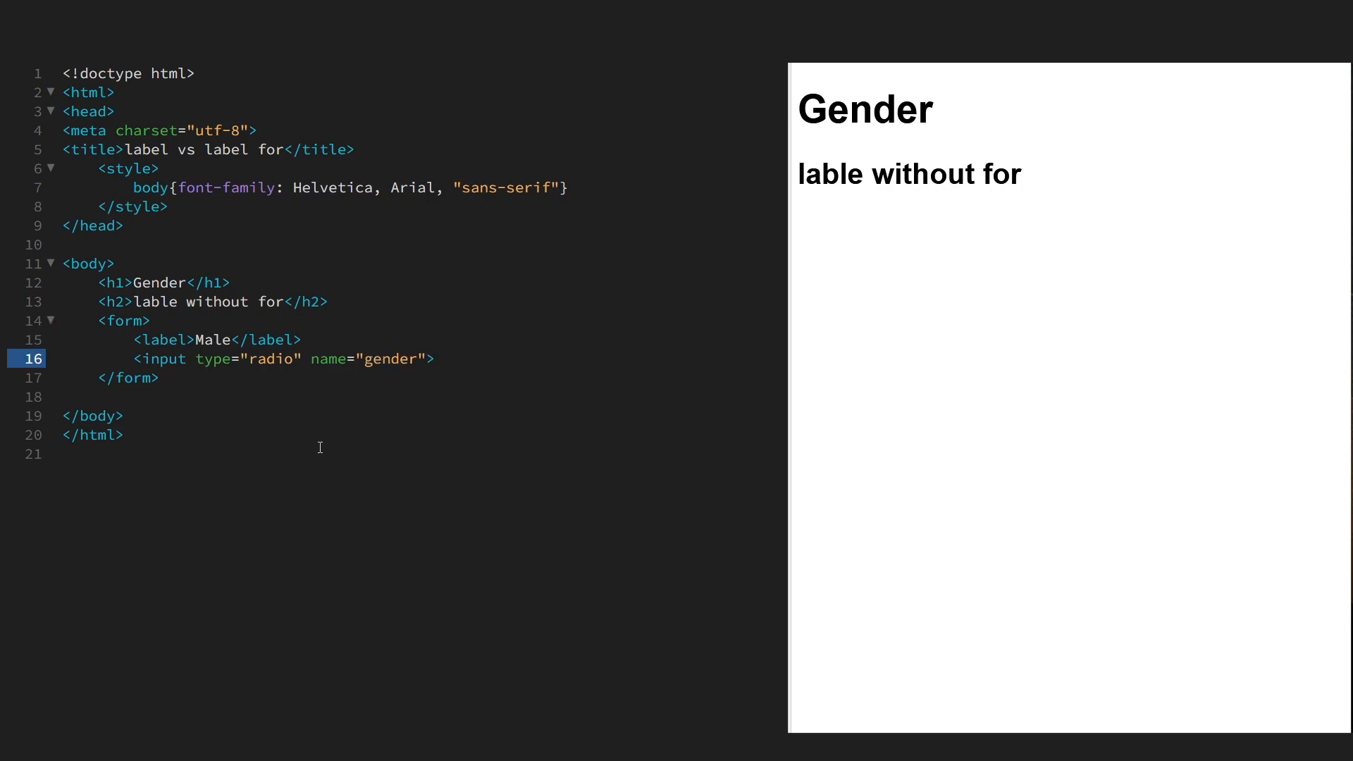
type("<br/>")
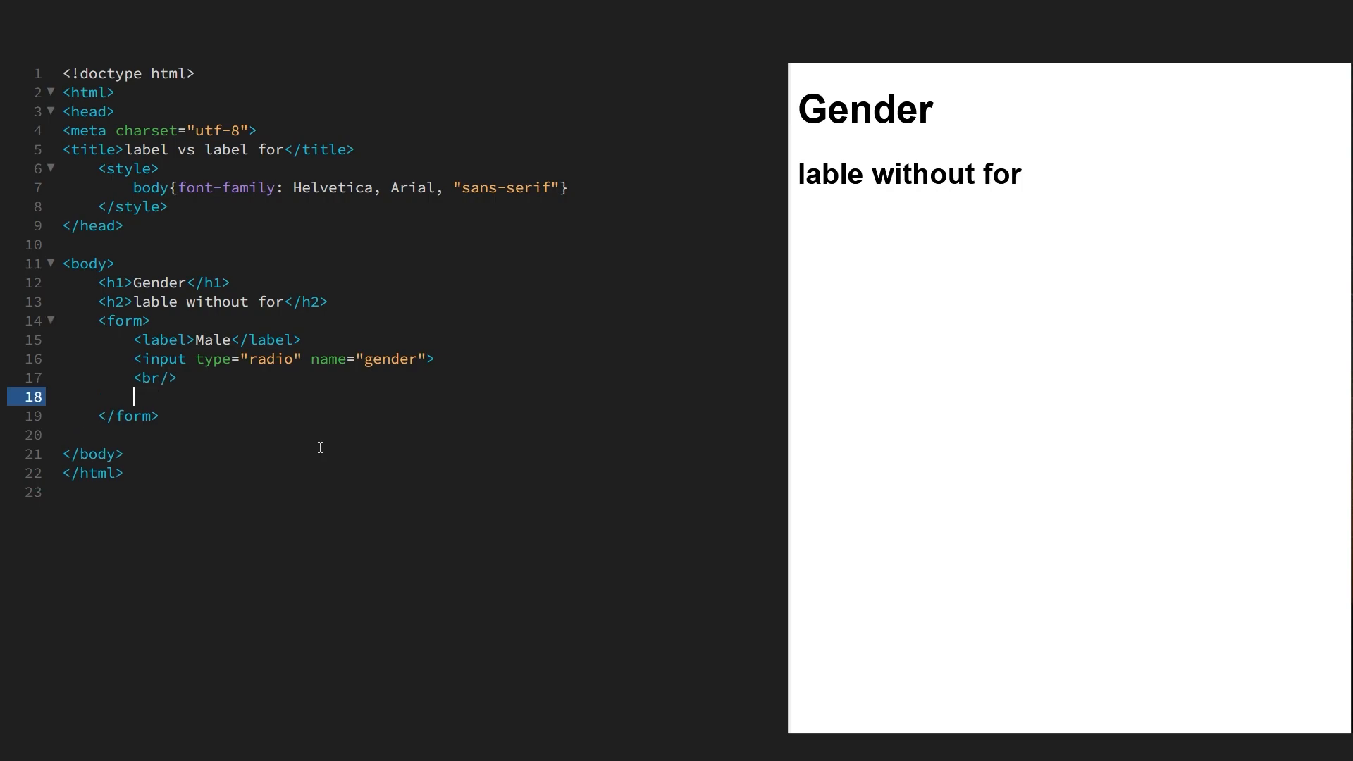
Step: Add a 'Female' label below the line break
type("<label></label>")
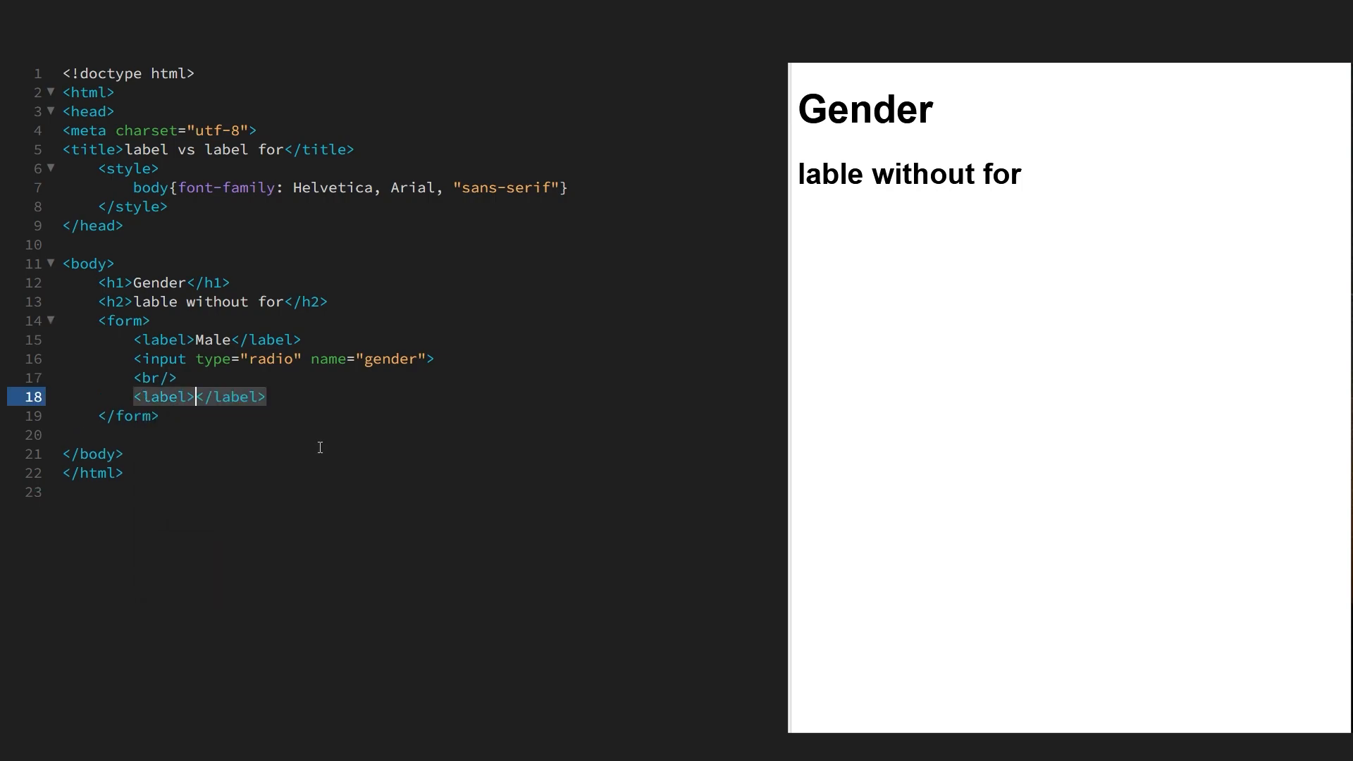
type("Female")
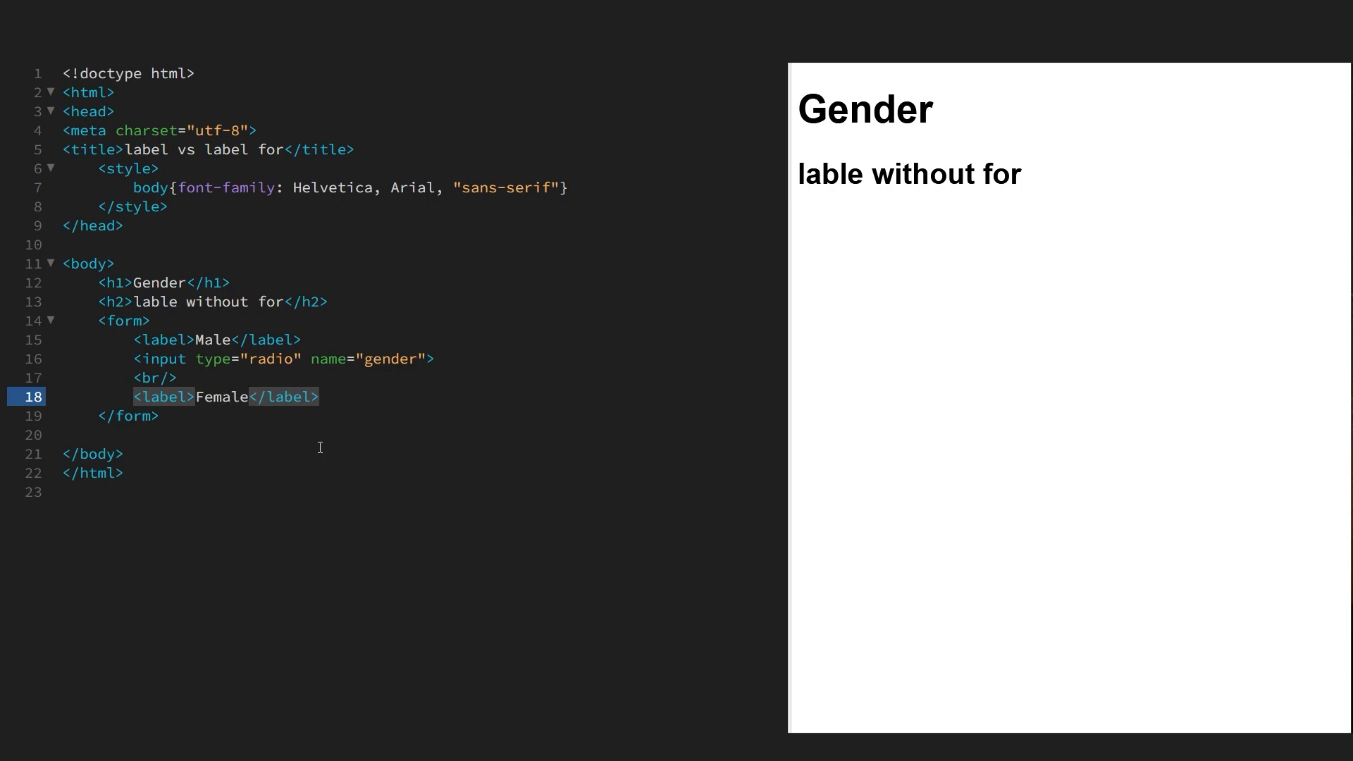
type("<")
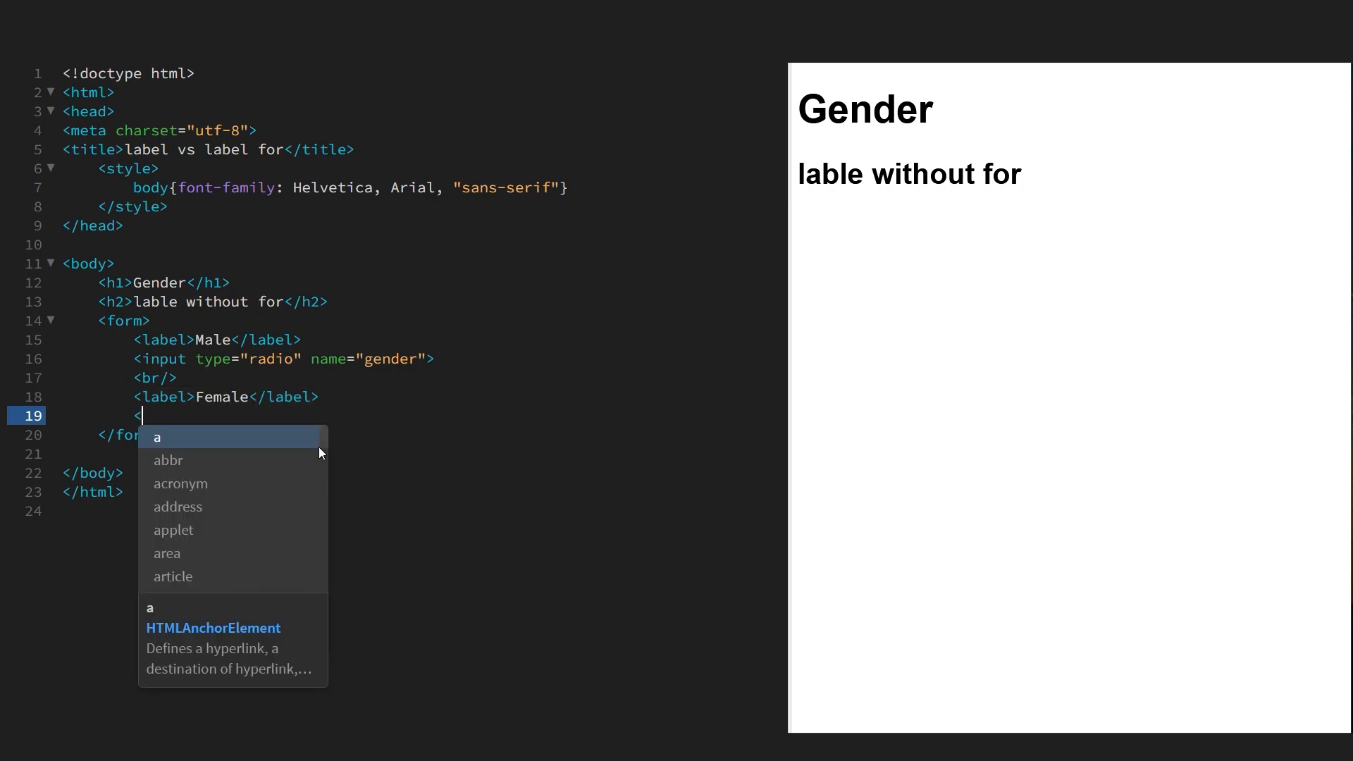
type("input t")
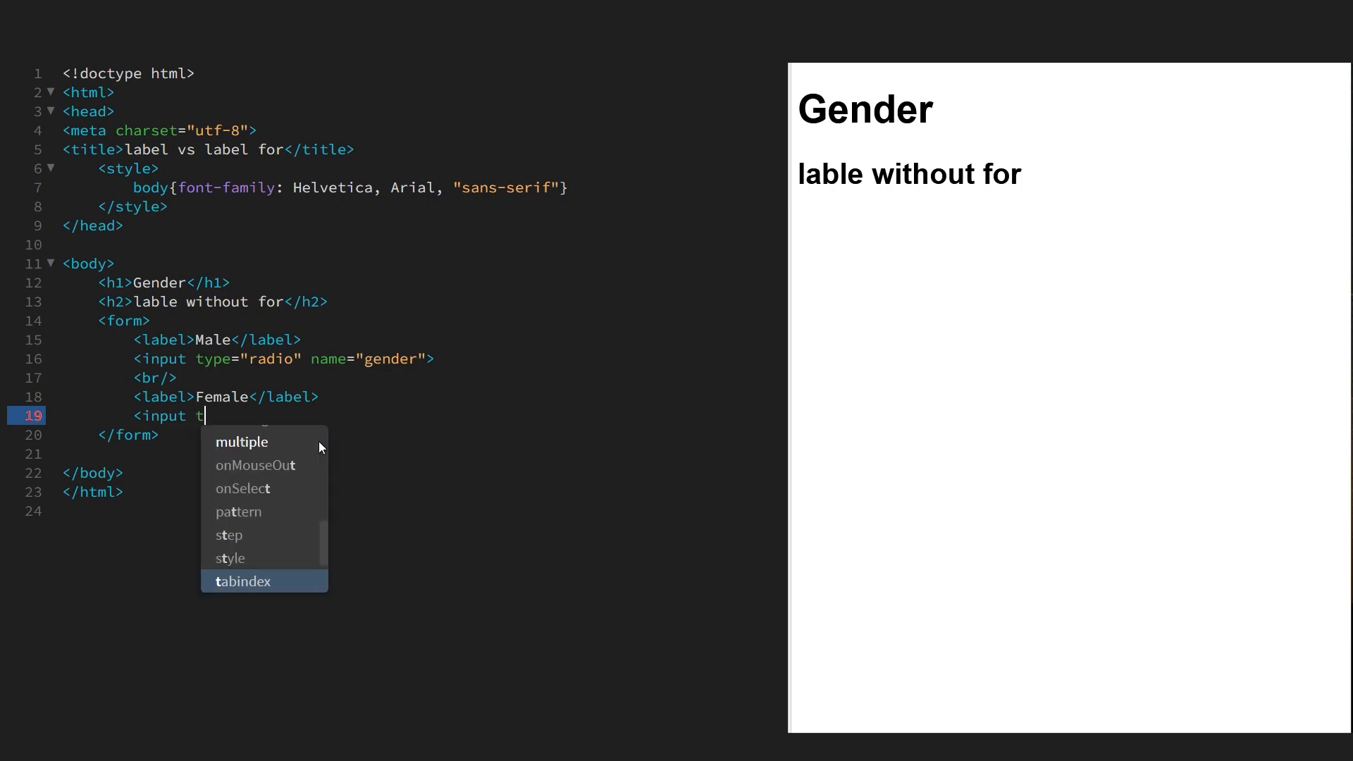
Step: Add a second radio input named "gender" for the Female option
type("ype=\"")
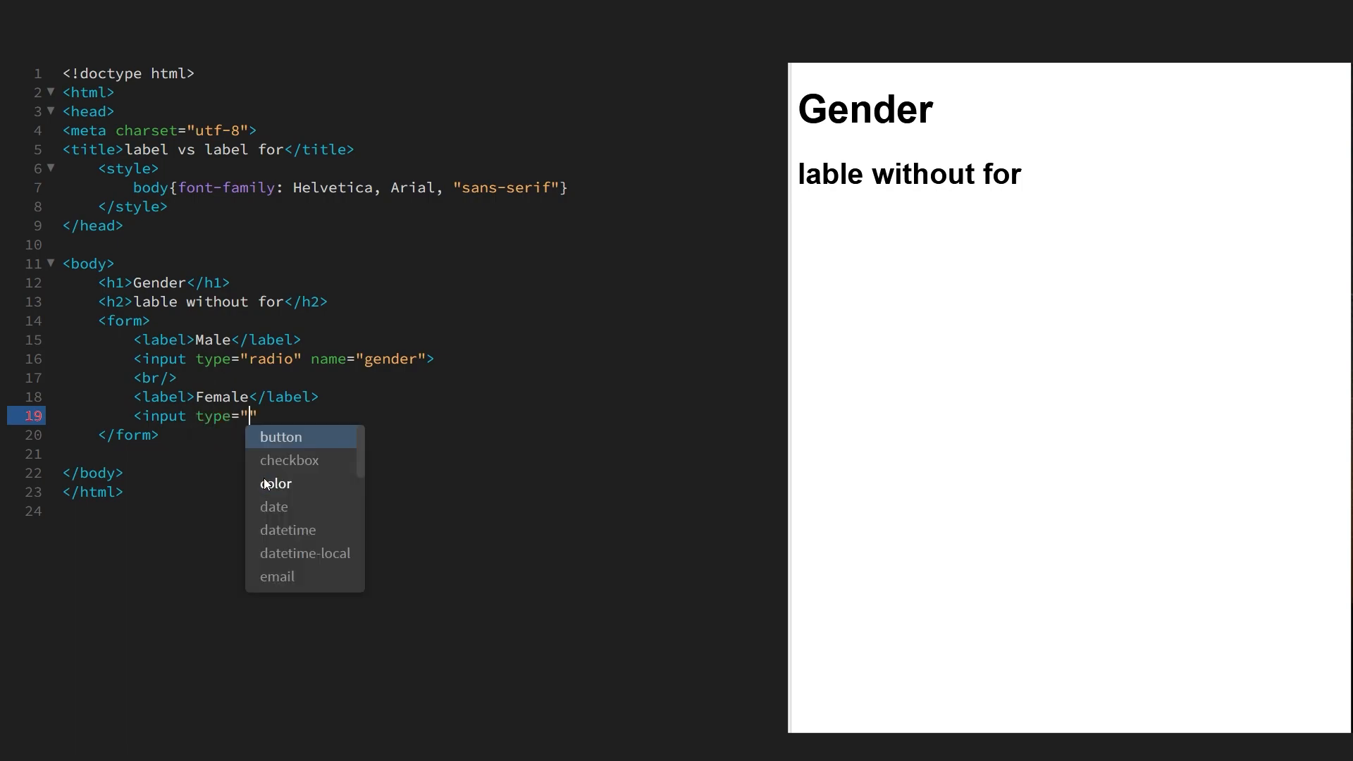
type("radio")
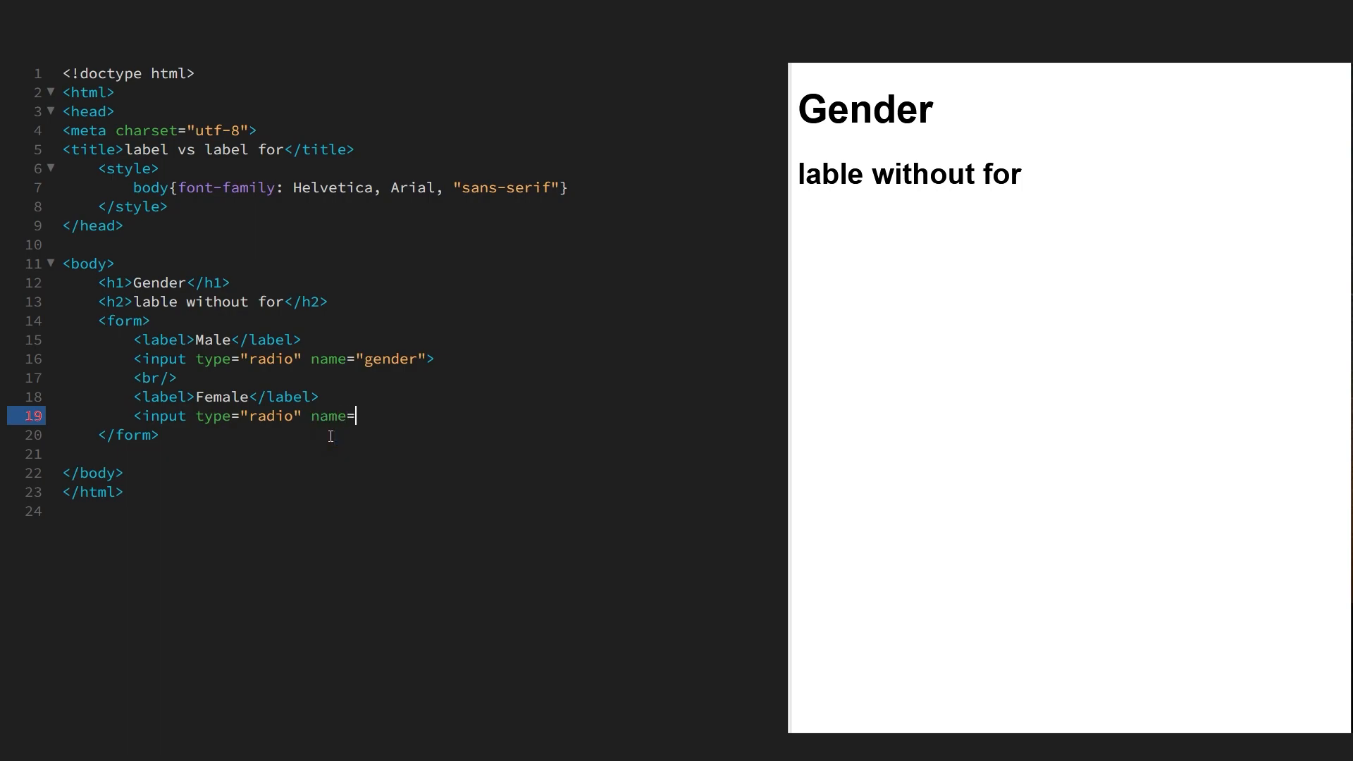
type("\"gender\"")
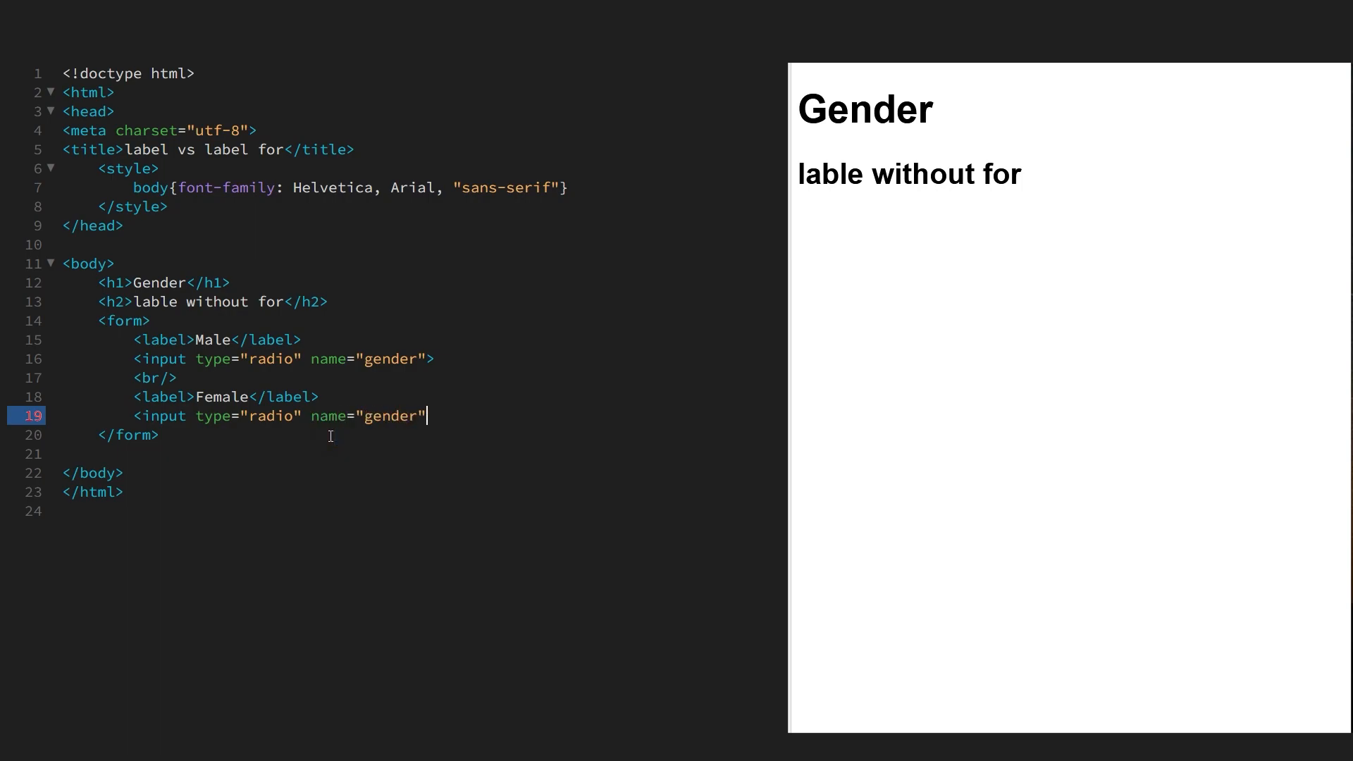
type(">")
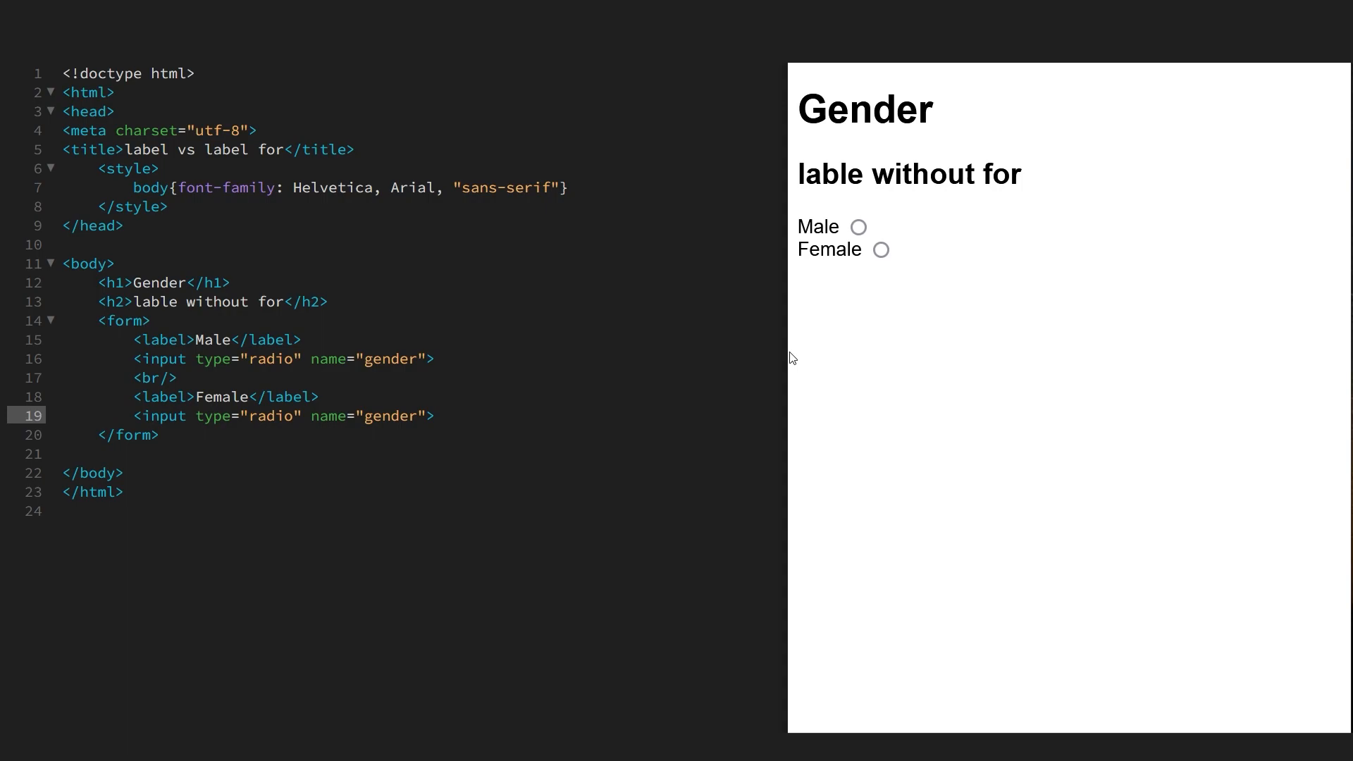
Step: Check the Male and Female radio buttons in the refreshed live preview
left_click(879, 249)
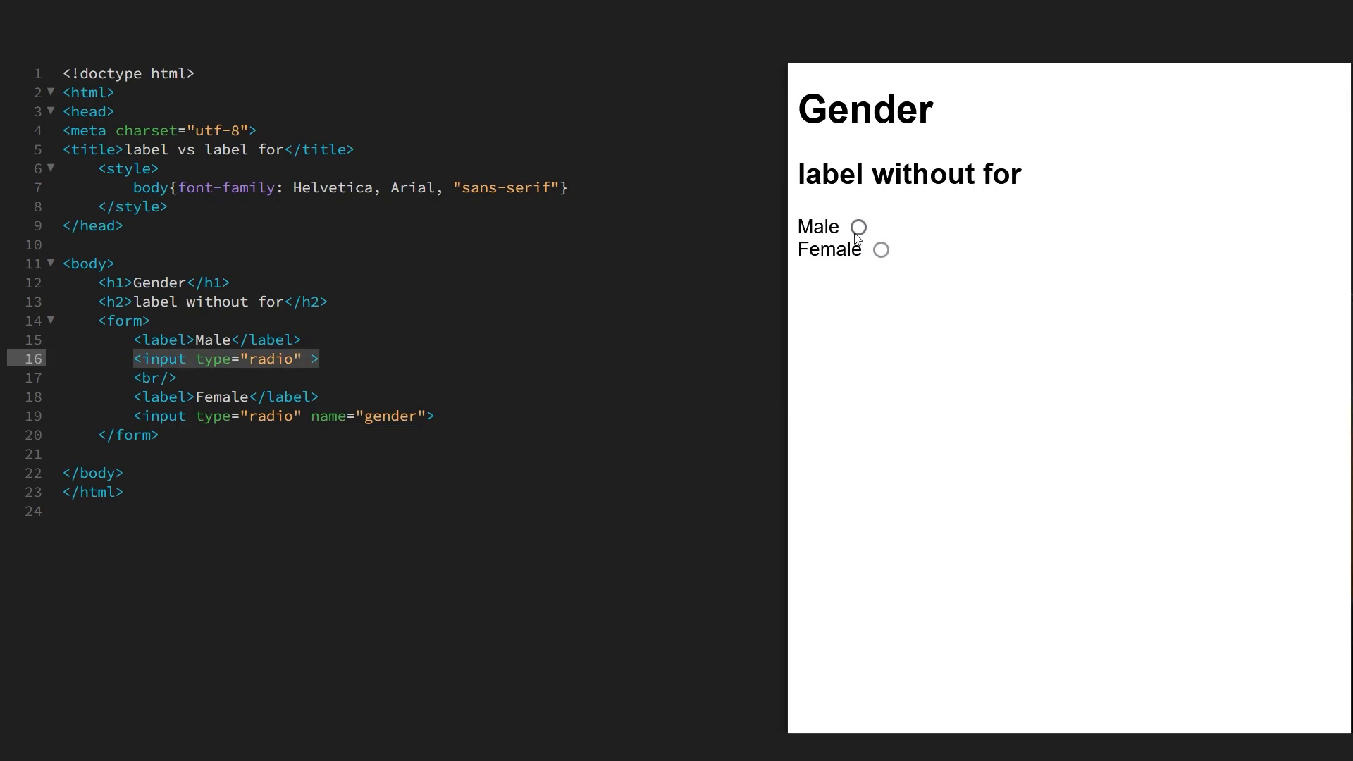
Step: Try the Male radio in preview, then add a dashed divider line after the form
left_click(858, 227)
type("name=\"gender\"")
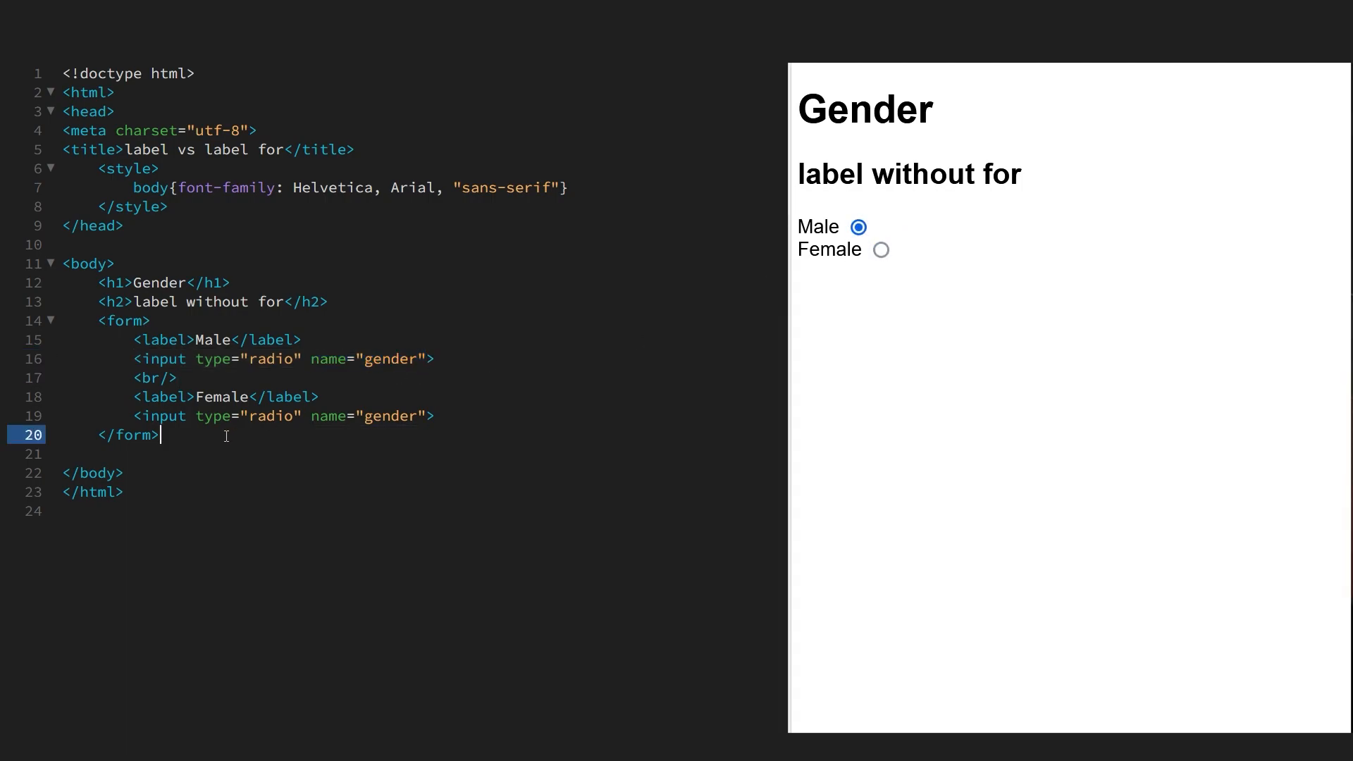
key("enter")
type("------------------------------------------------")
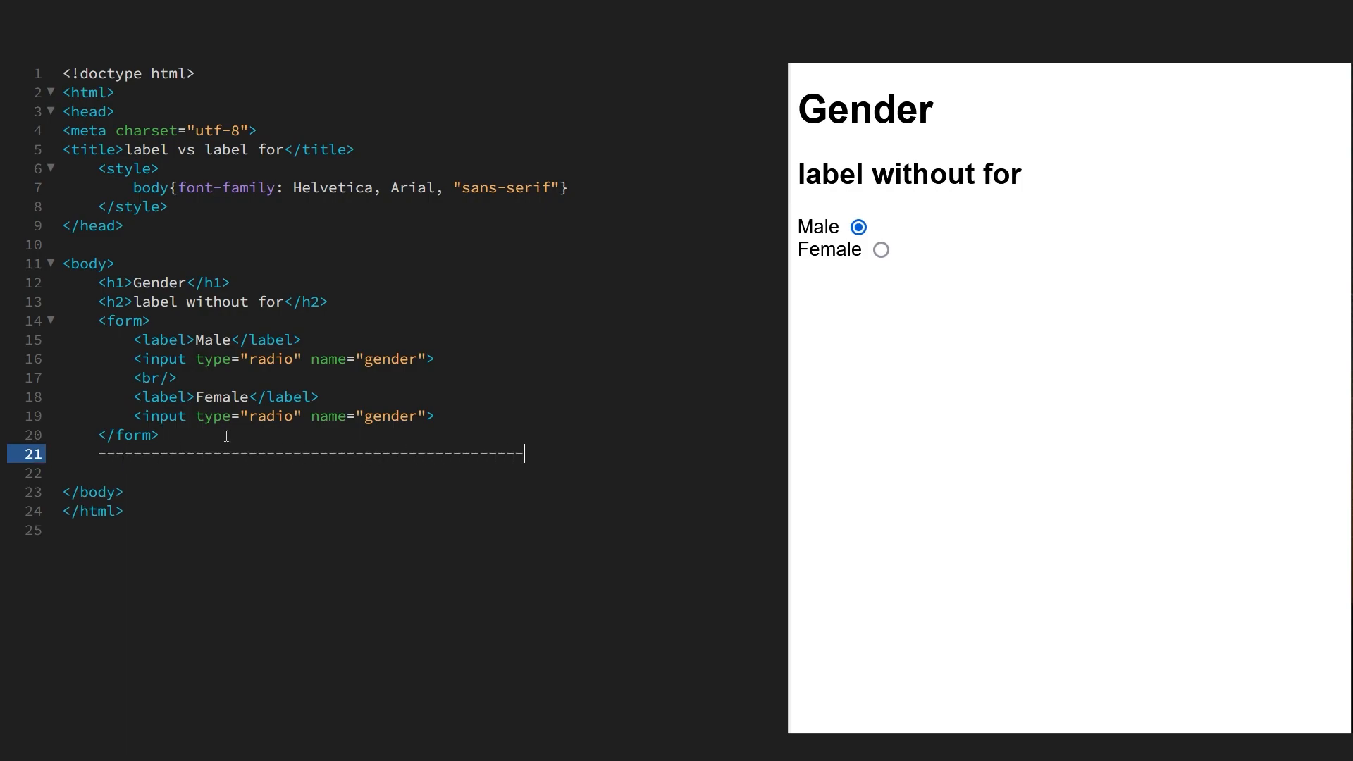
Step: Place a copied Gender form under the separator, headed 'label with for'
key("Enter")
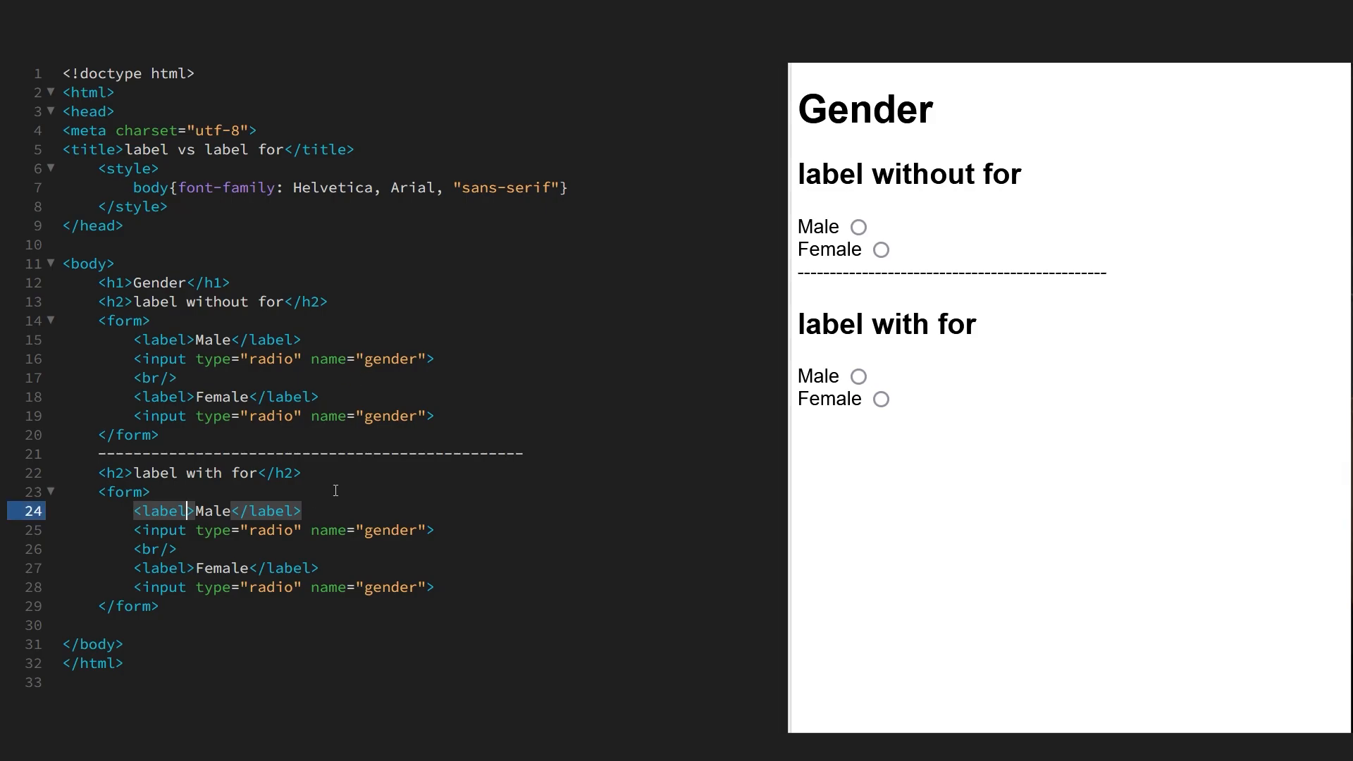
Step: Give the second form's Male label for="male" and its radio id="male"
type("for=")
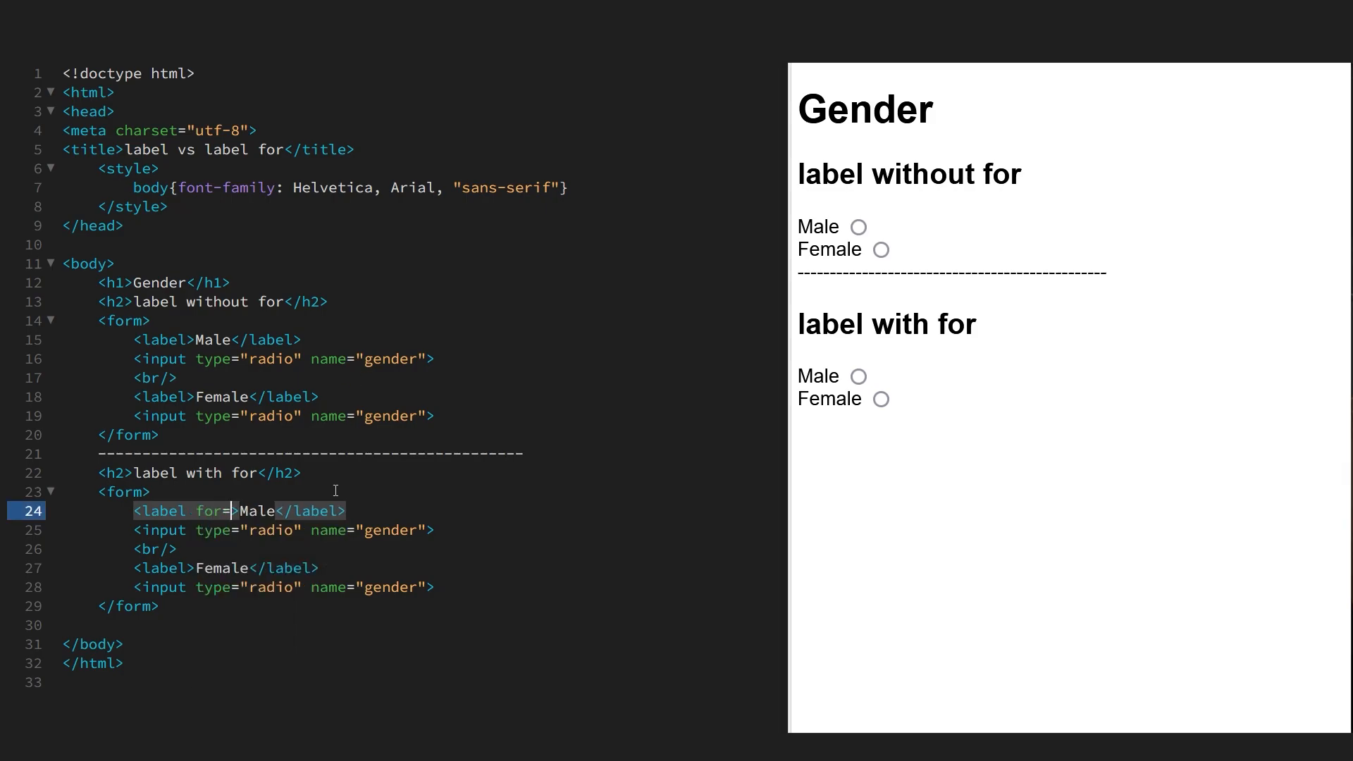
type("\"\"")
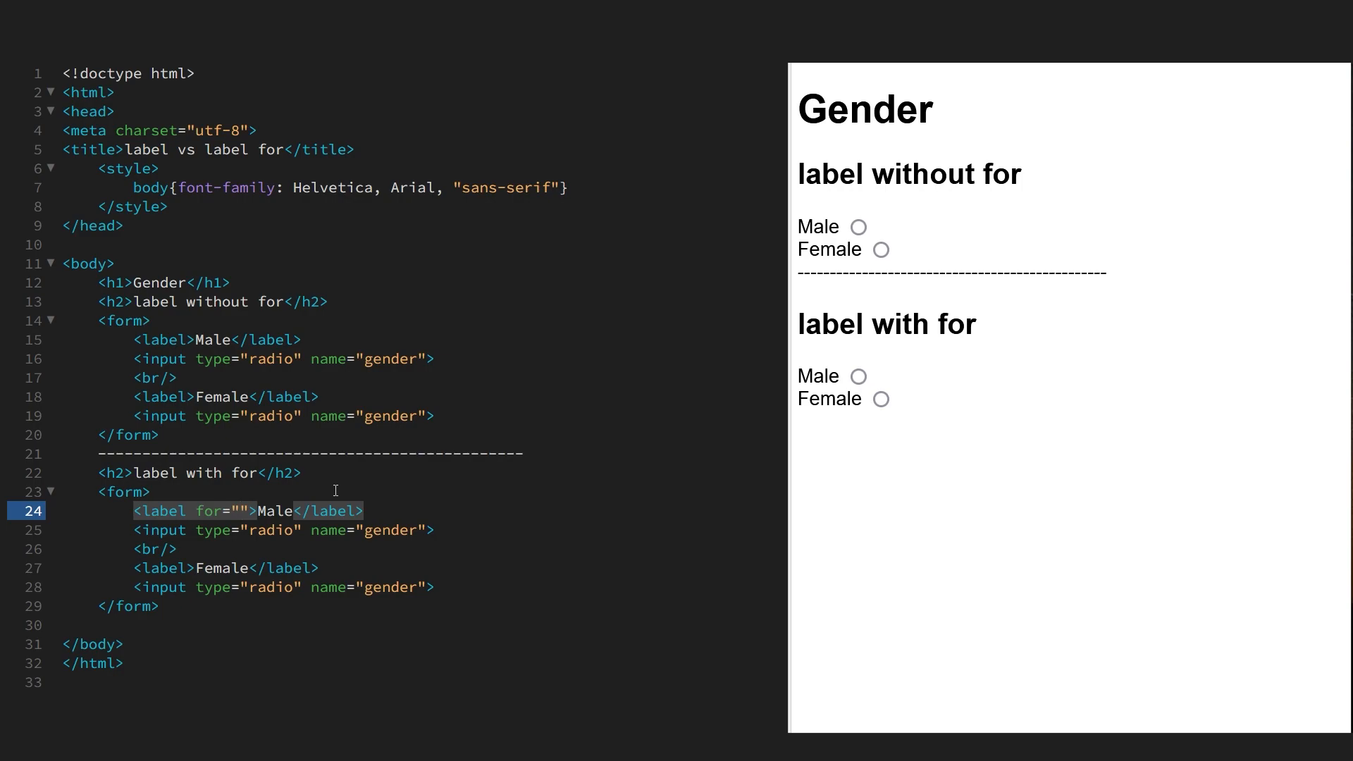
type("male")
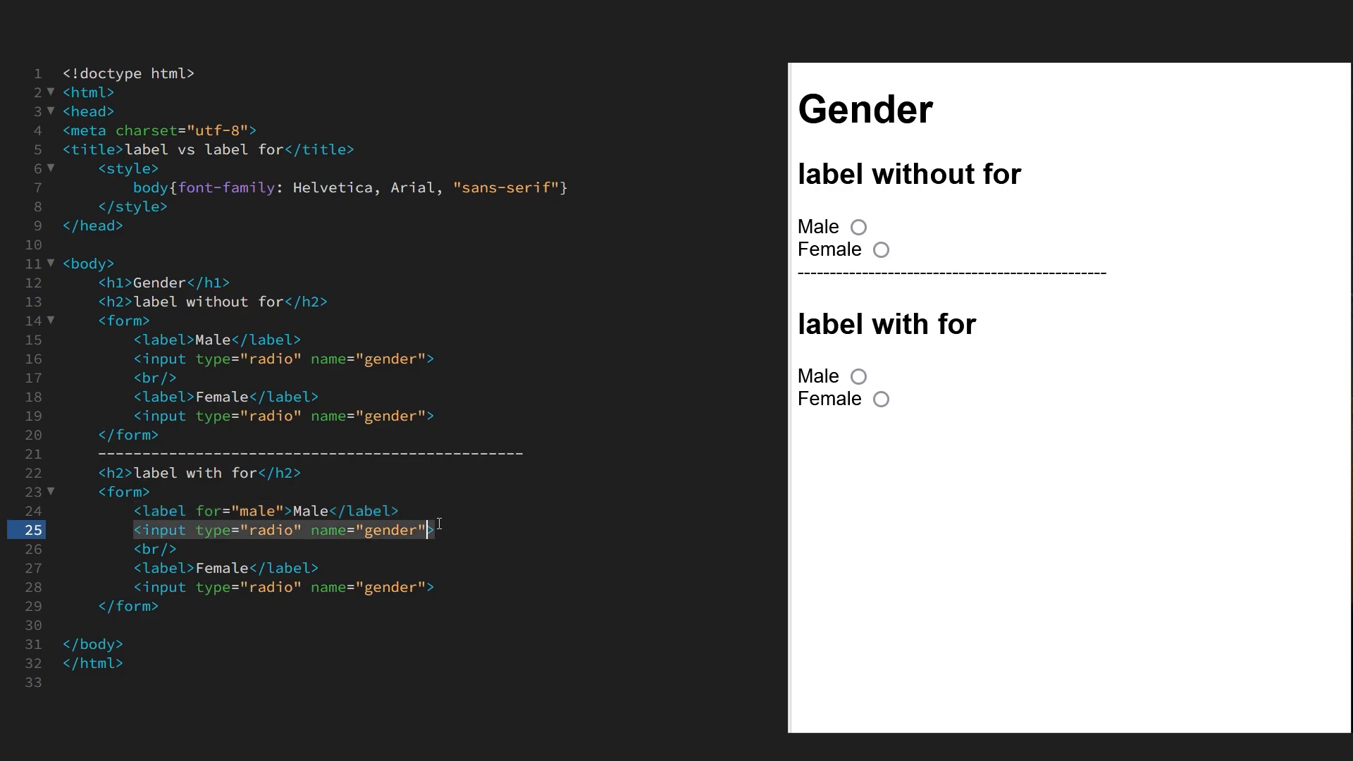
type("id=")
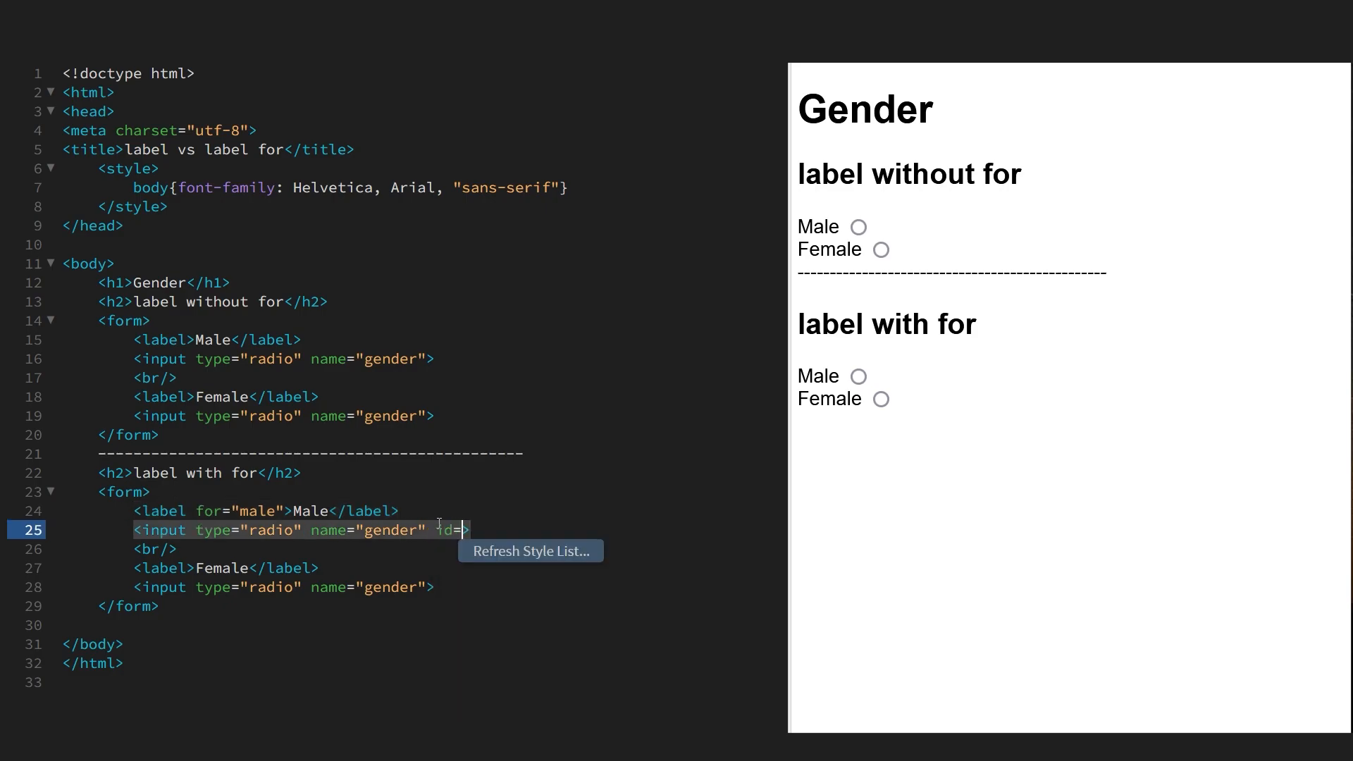
type("\"male\"")
left_click(227, 568)
type(" for")
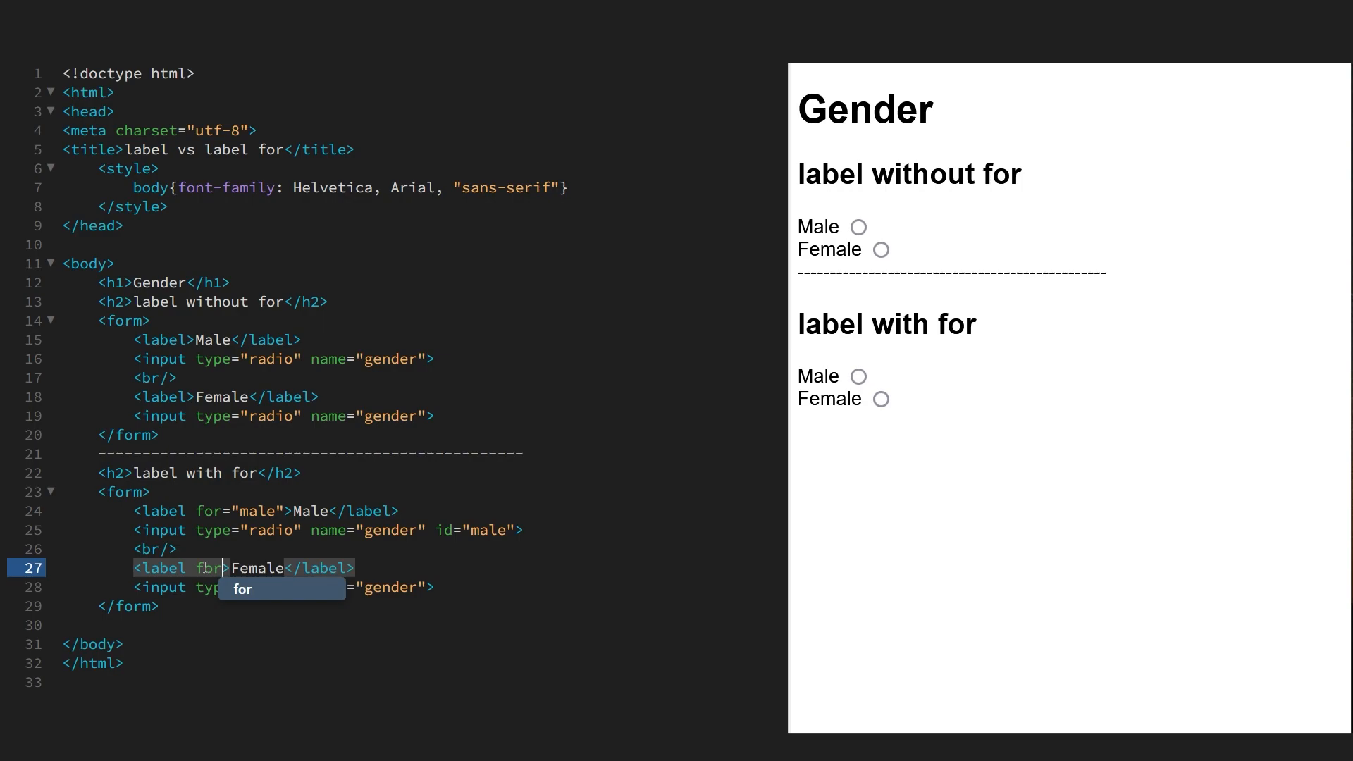
Step: Give the Female label for="female" and its radio id="female"
type("=\"fema\"")
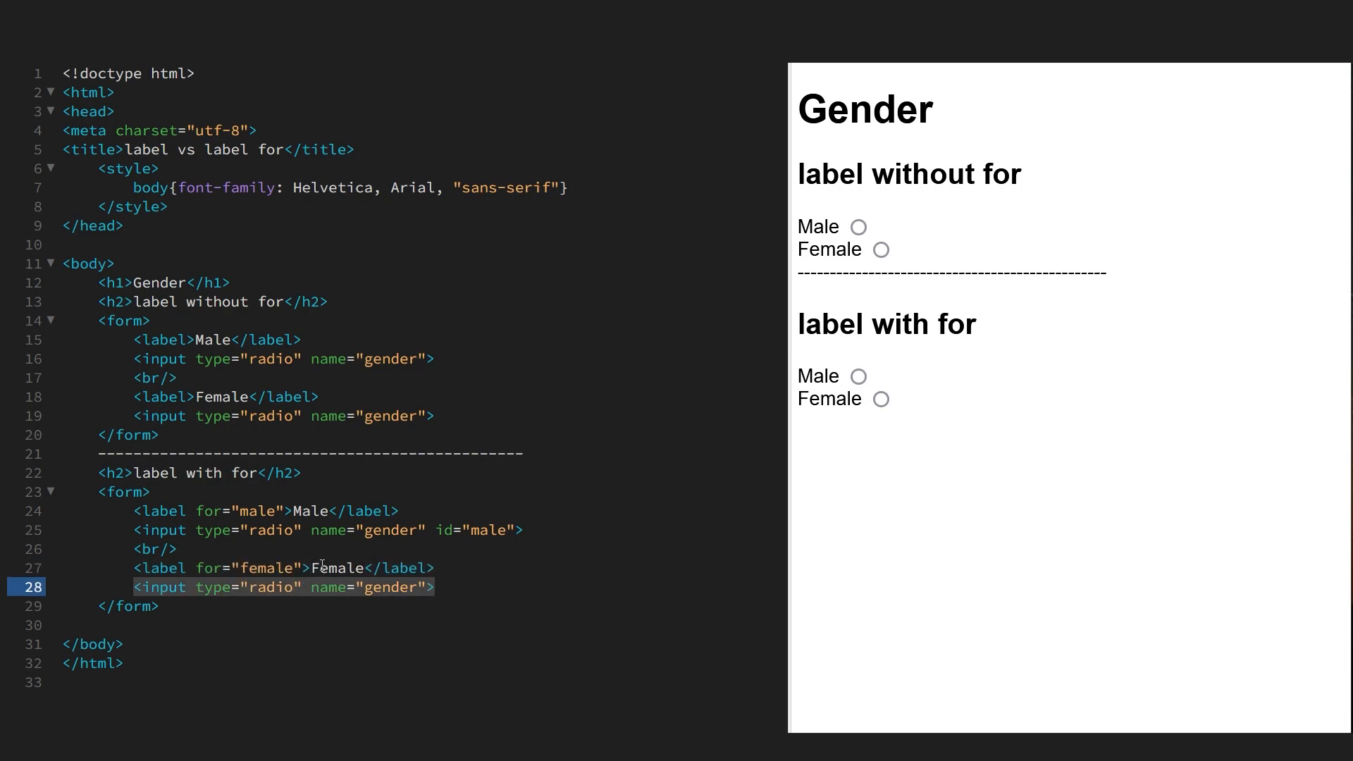
type("id=\"\"")
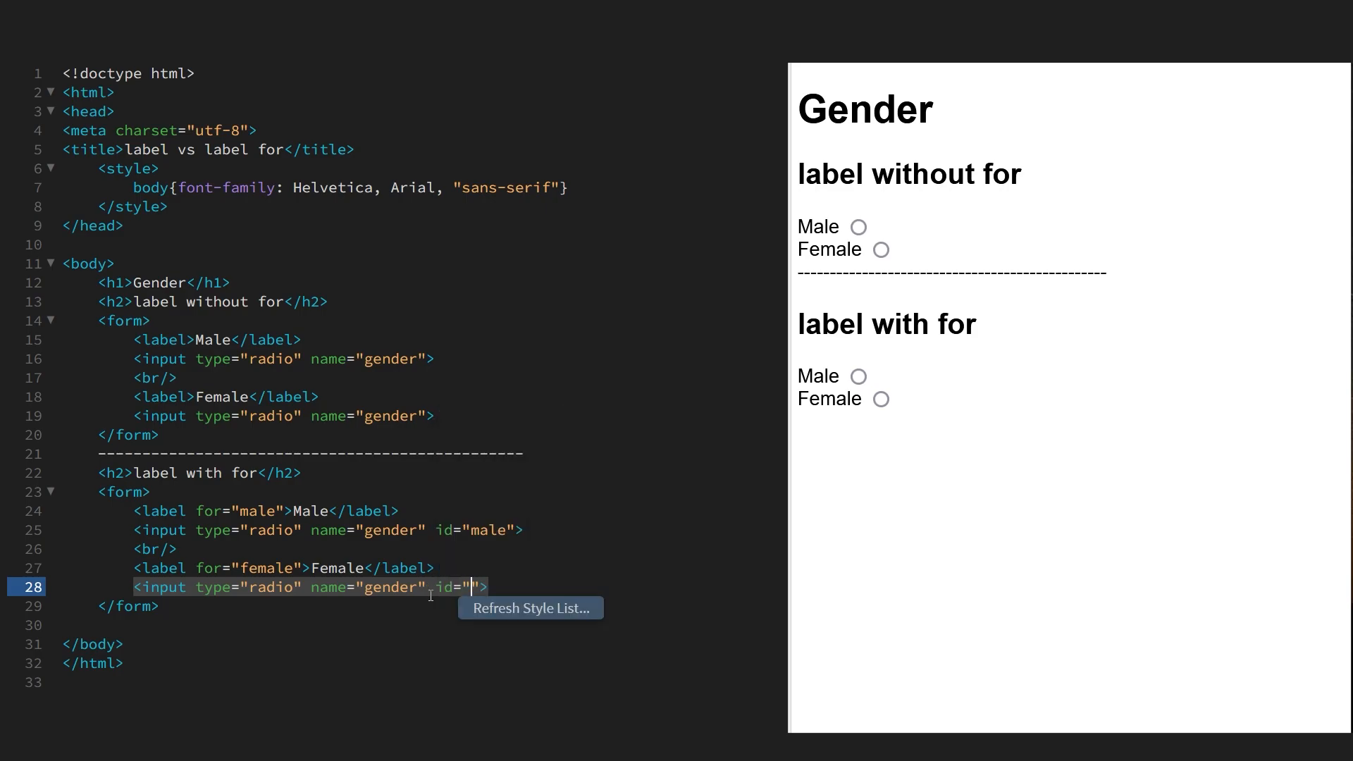
type("female")
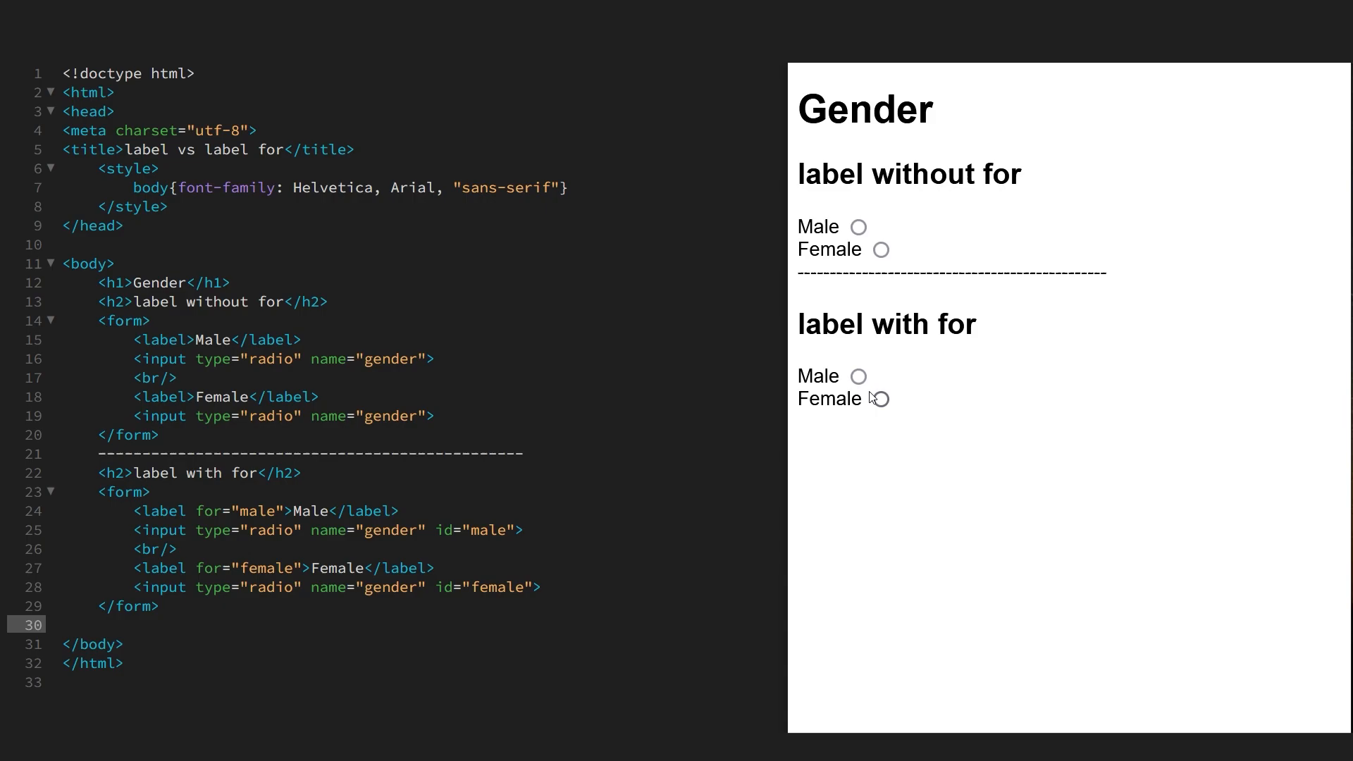
Step: Test label clicks in preview: Female selects in the linked form, the first form stays unselected
left_click(879, 399)
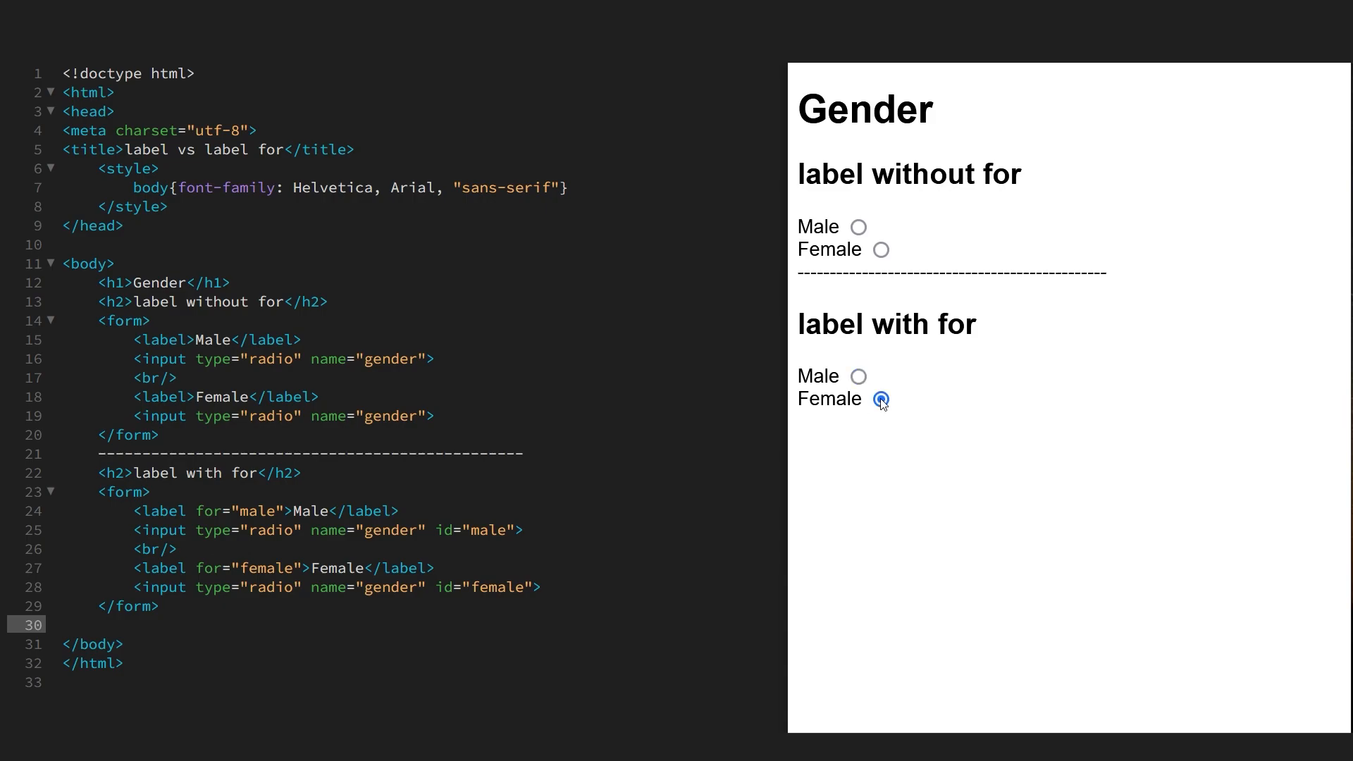
left_click(881, 401)
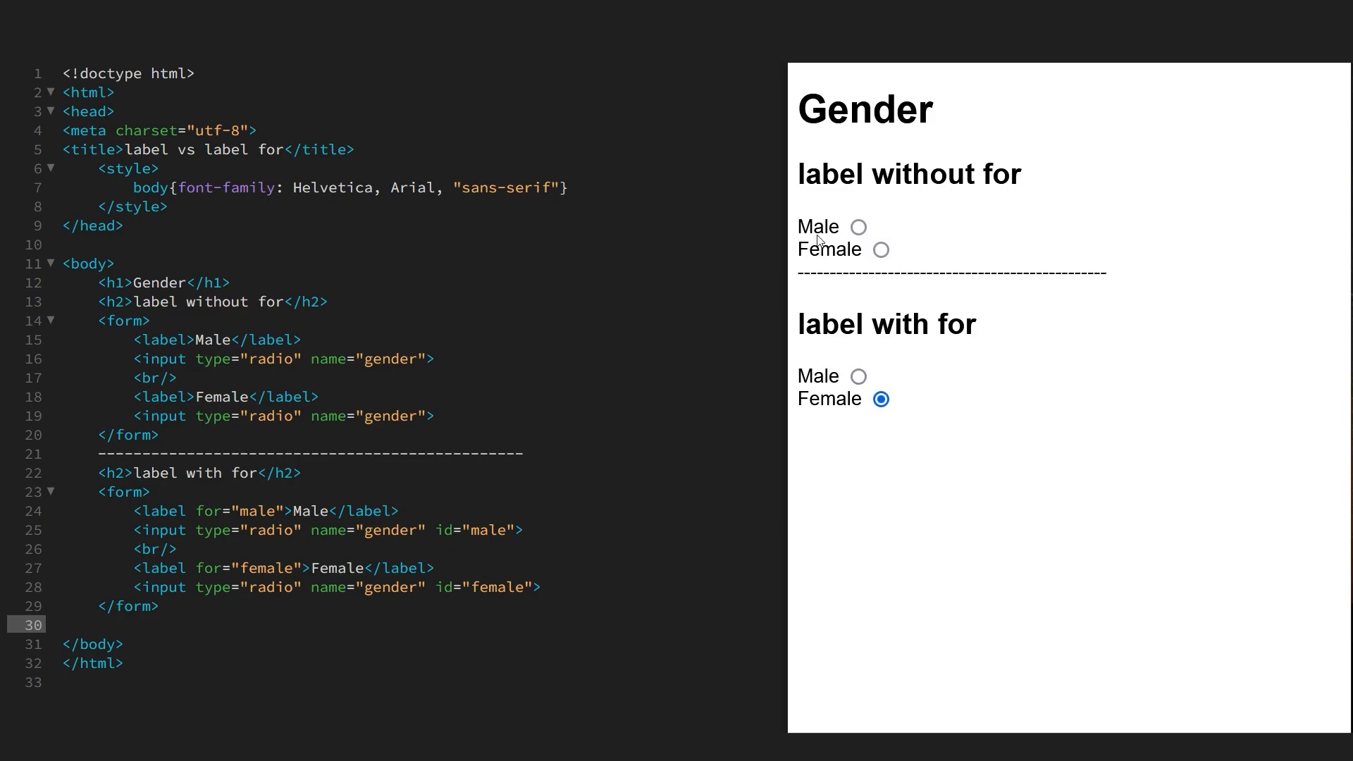
left_click(859, 375)
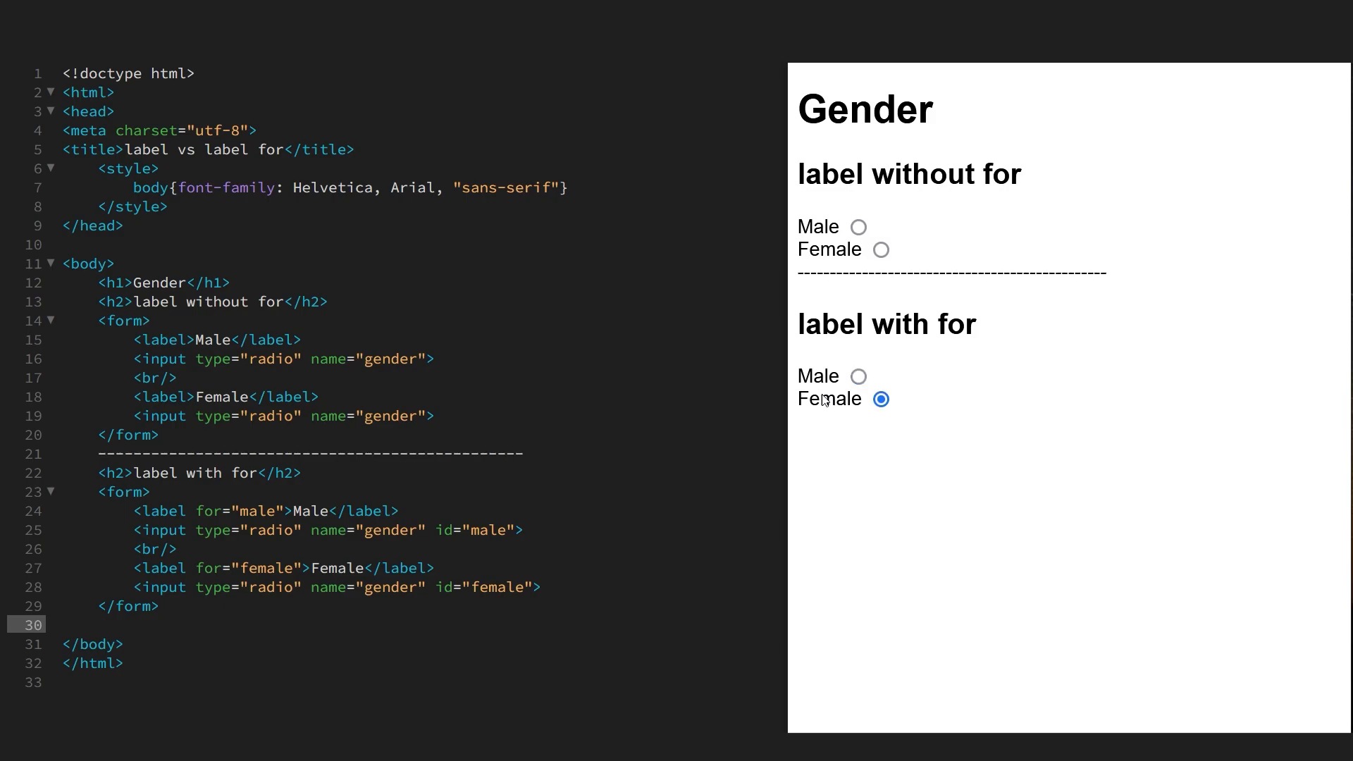
mouse_move(897, 414)
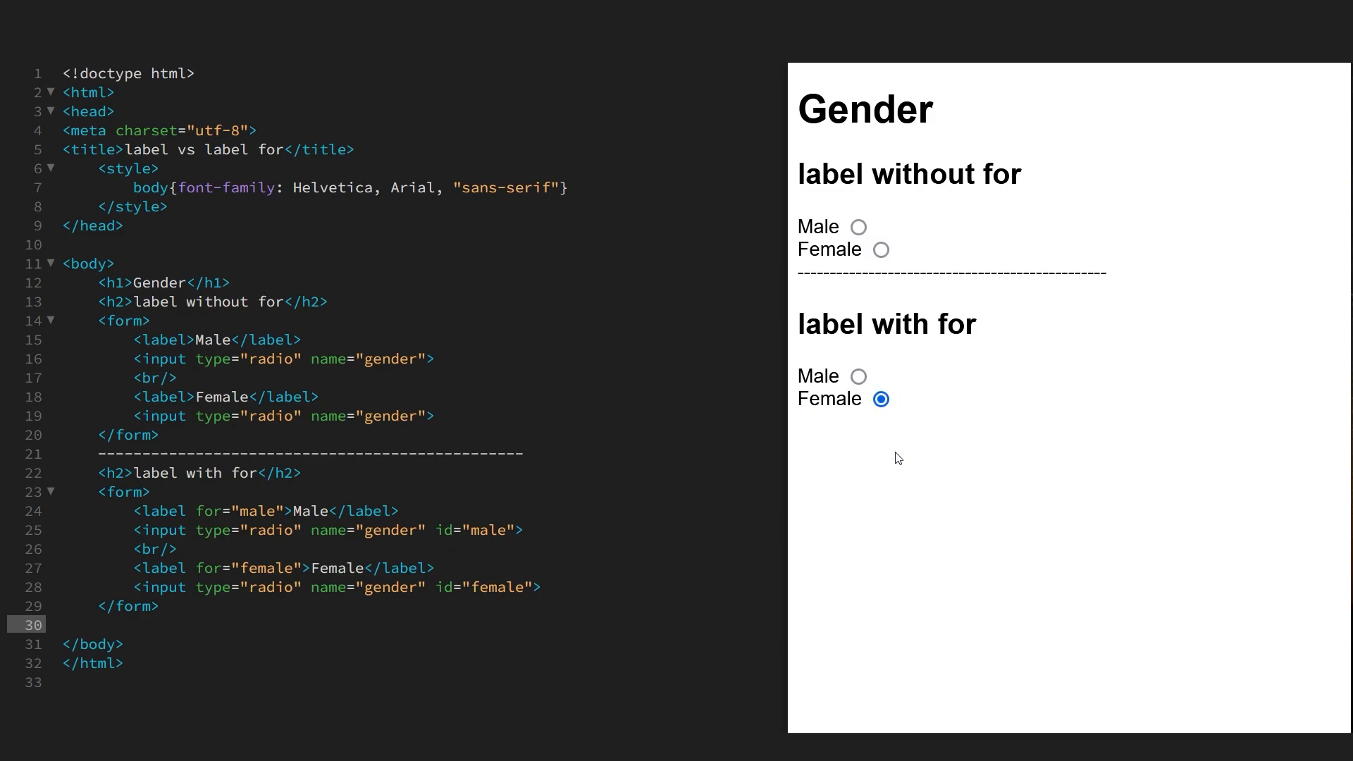
mouse_move(848, 461)
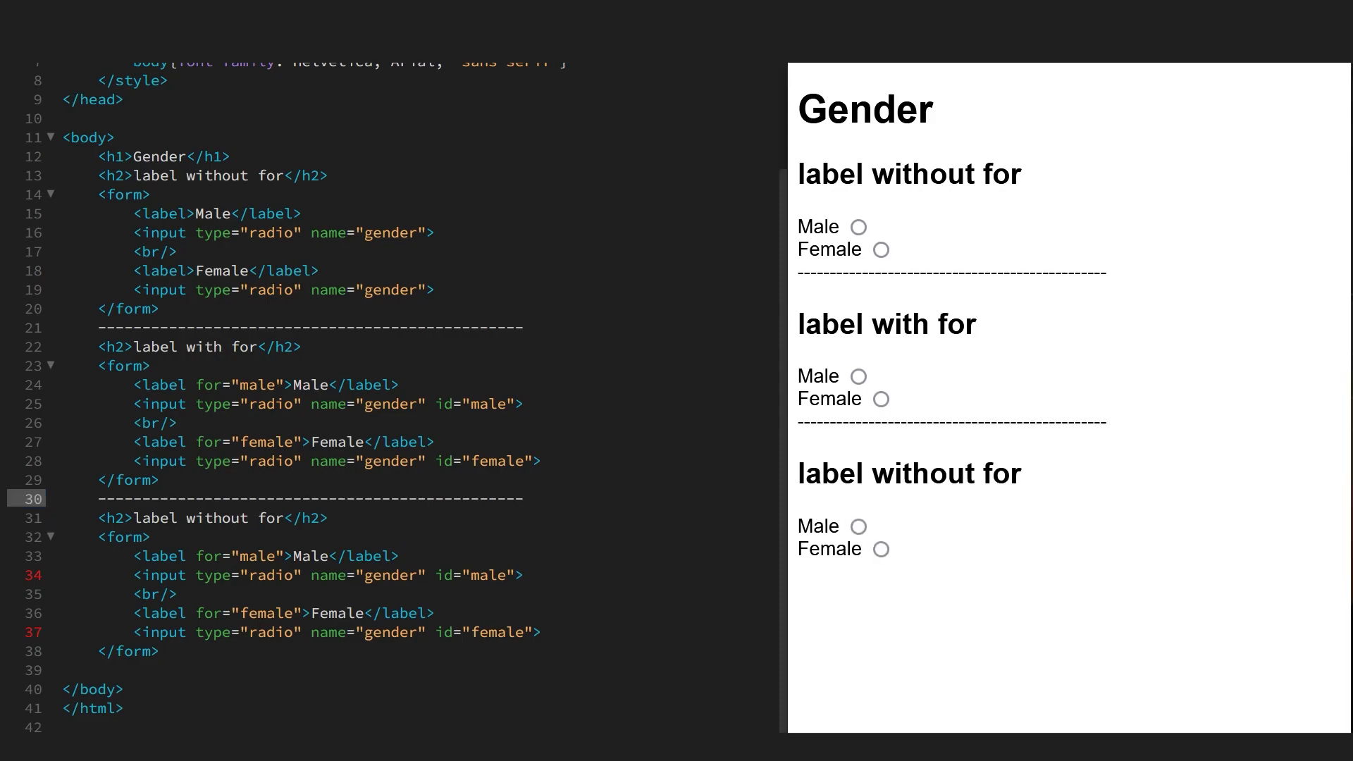
Step: Remove the for attribute from the third form's Female label
double_click(248, 555)
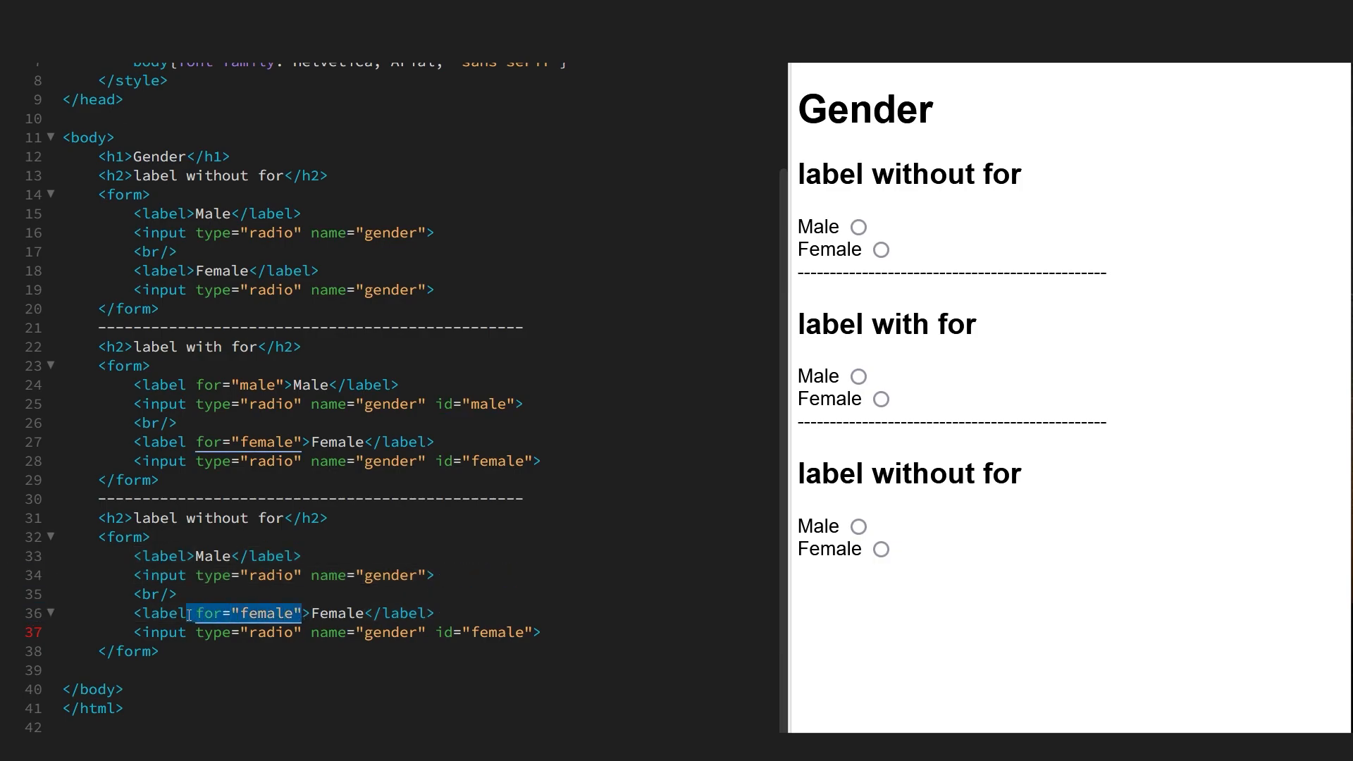
key("Delete")
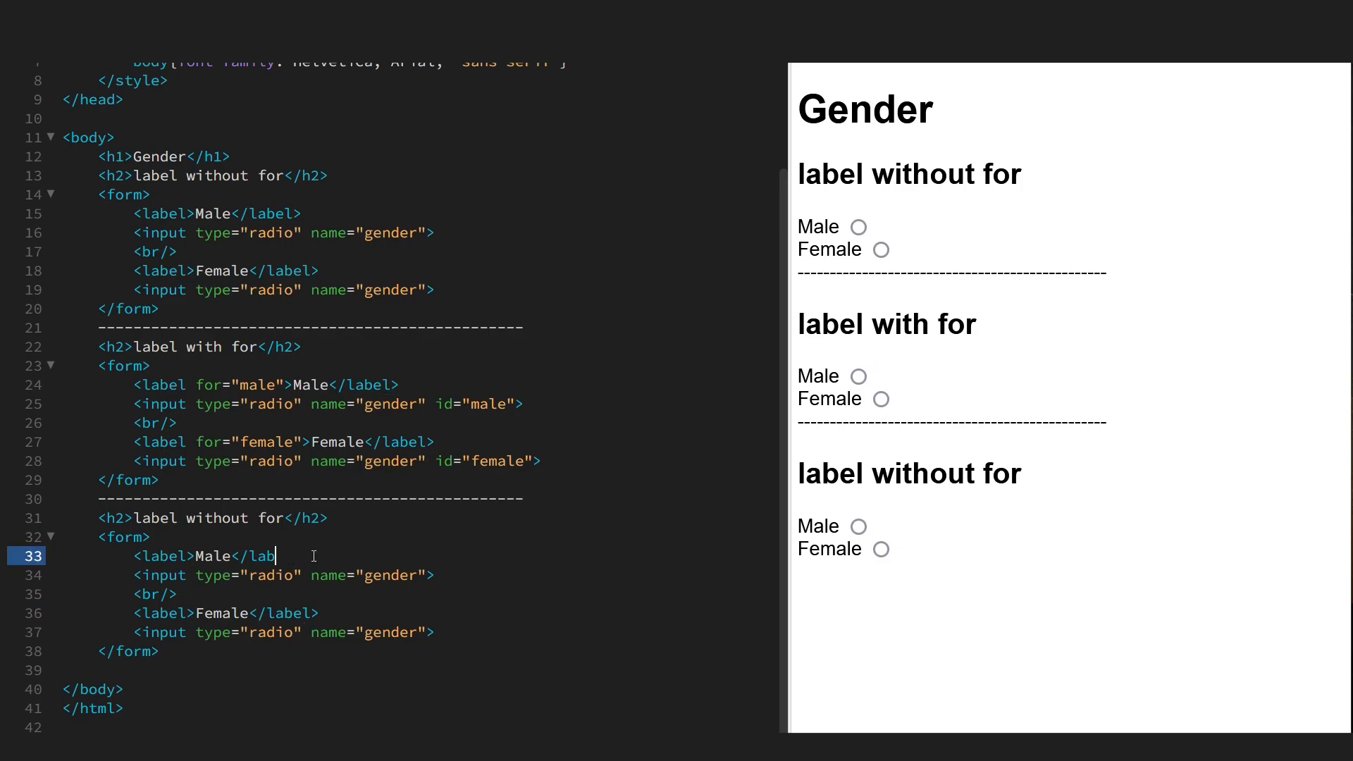
type("<")
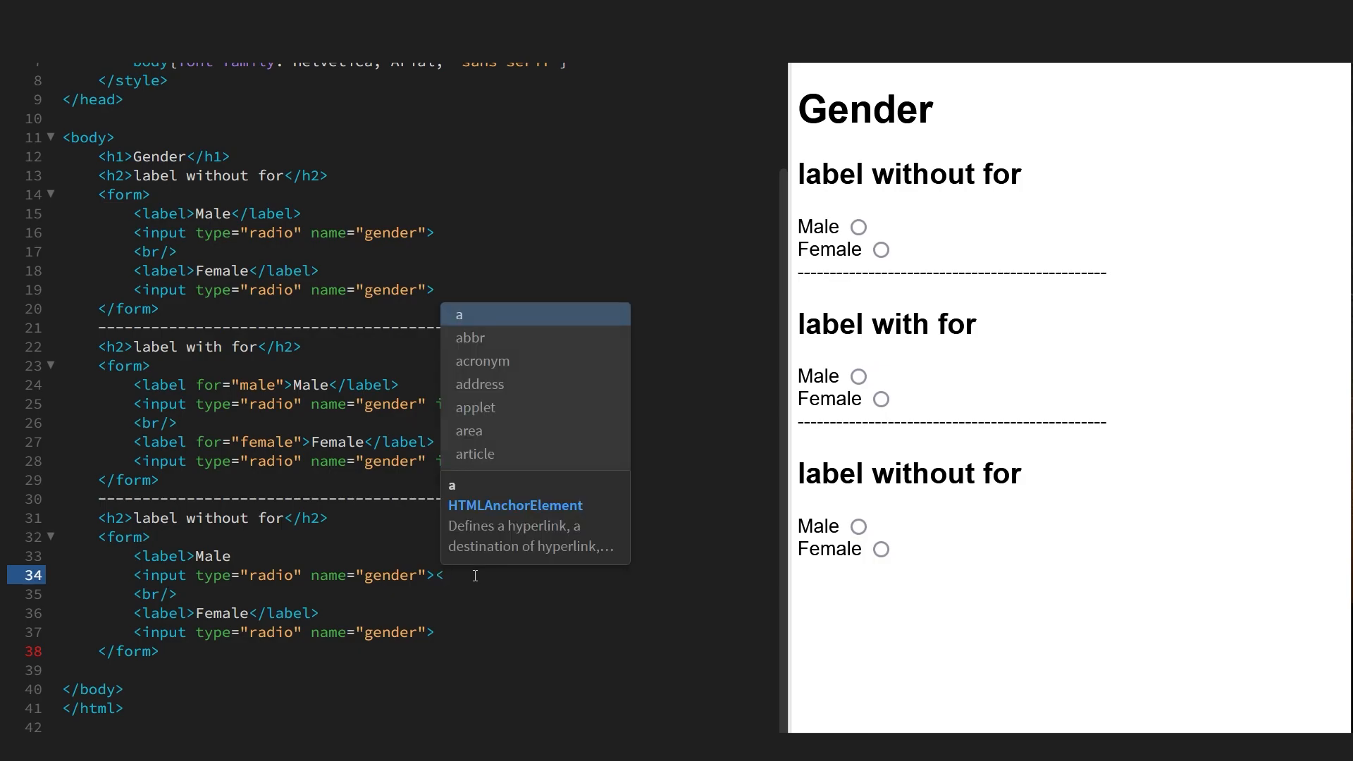
Step: Move the Female label's closing tag to after its radio input so the label wraps it
type("</label>")
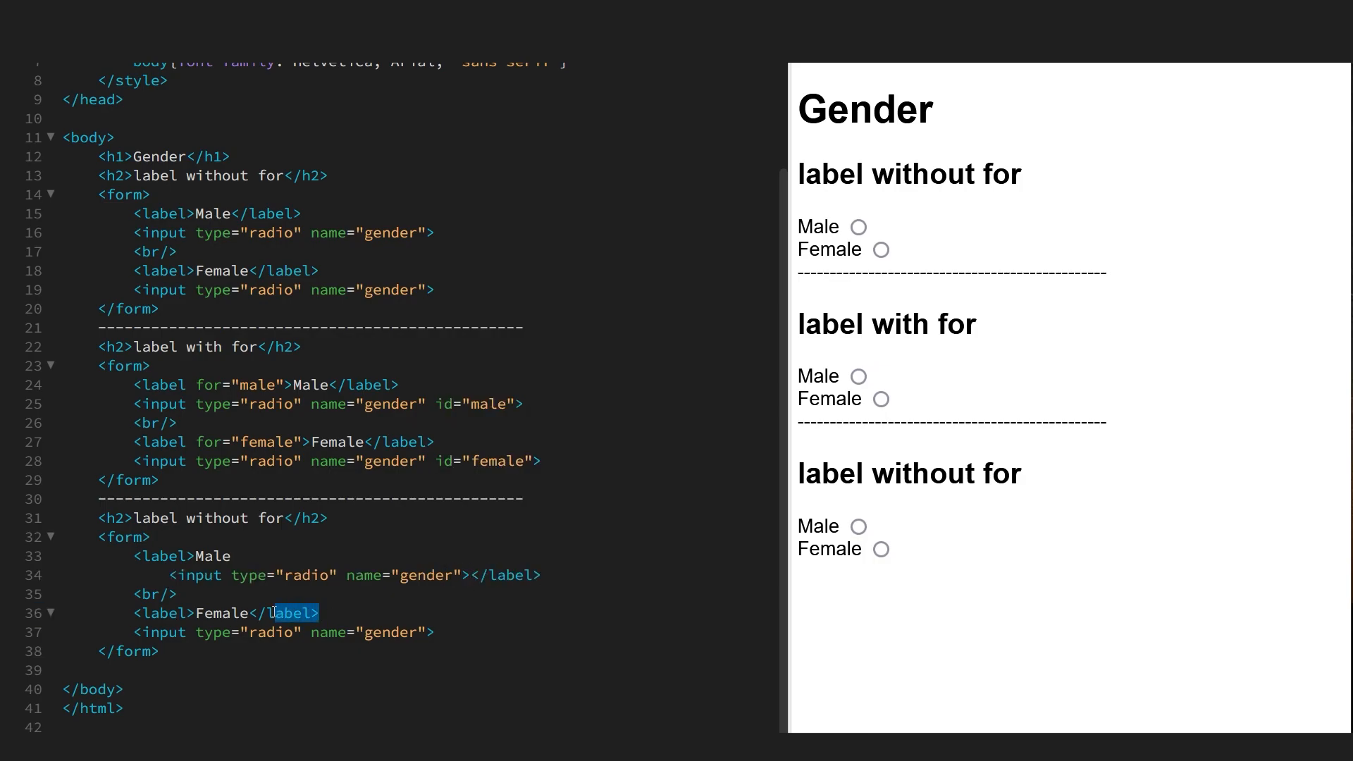
key("Delete")
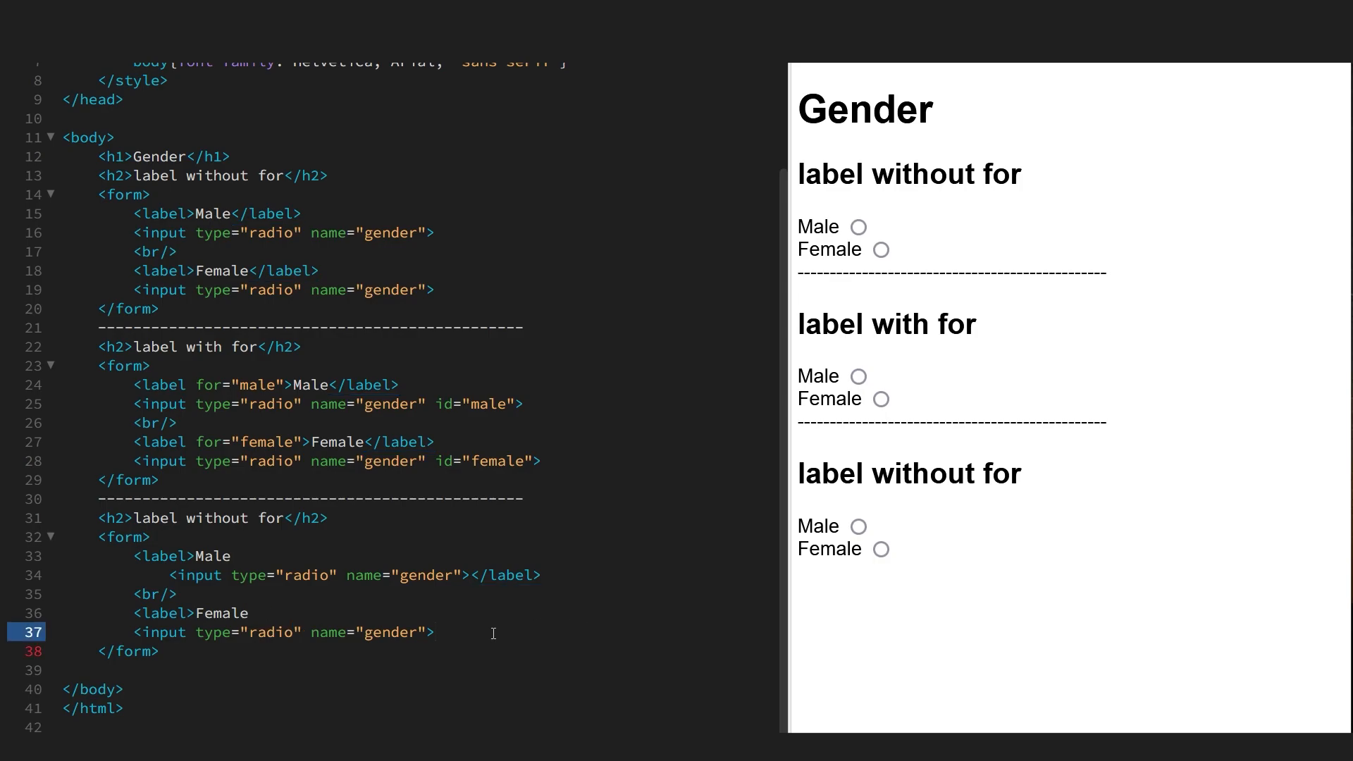
type("></label>")
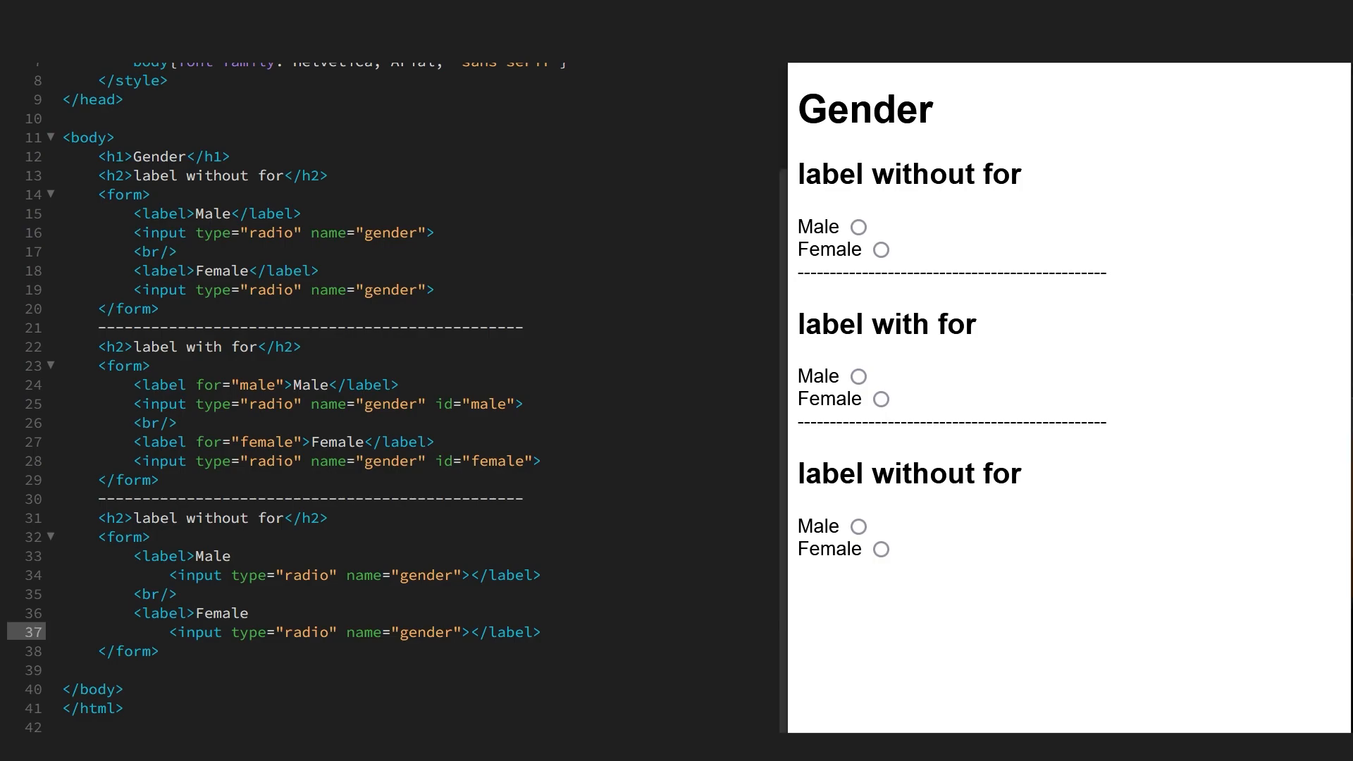
mouse_move(853, 570)
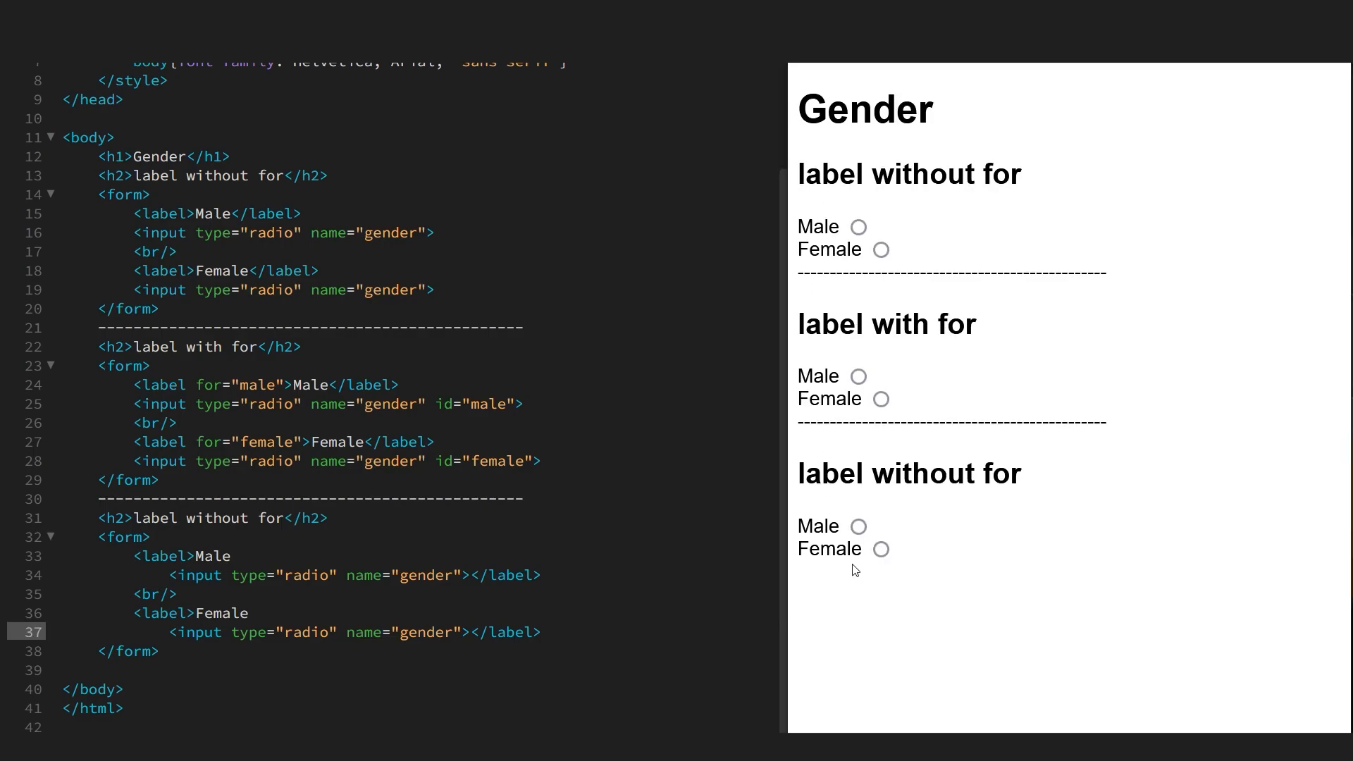
mouse_move(807, 536)
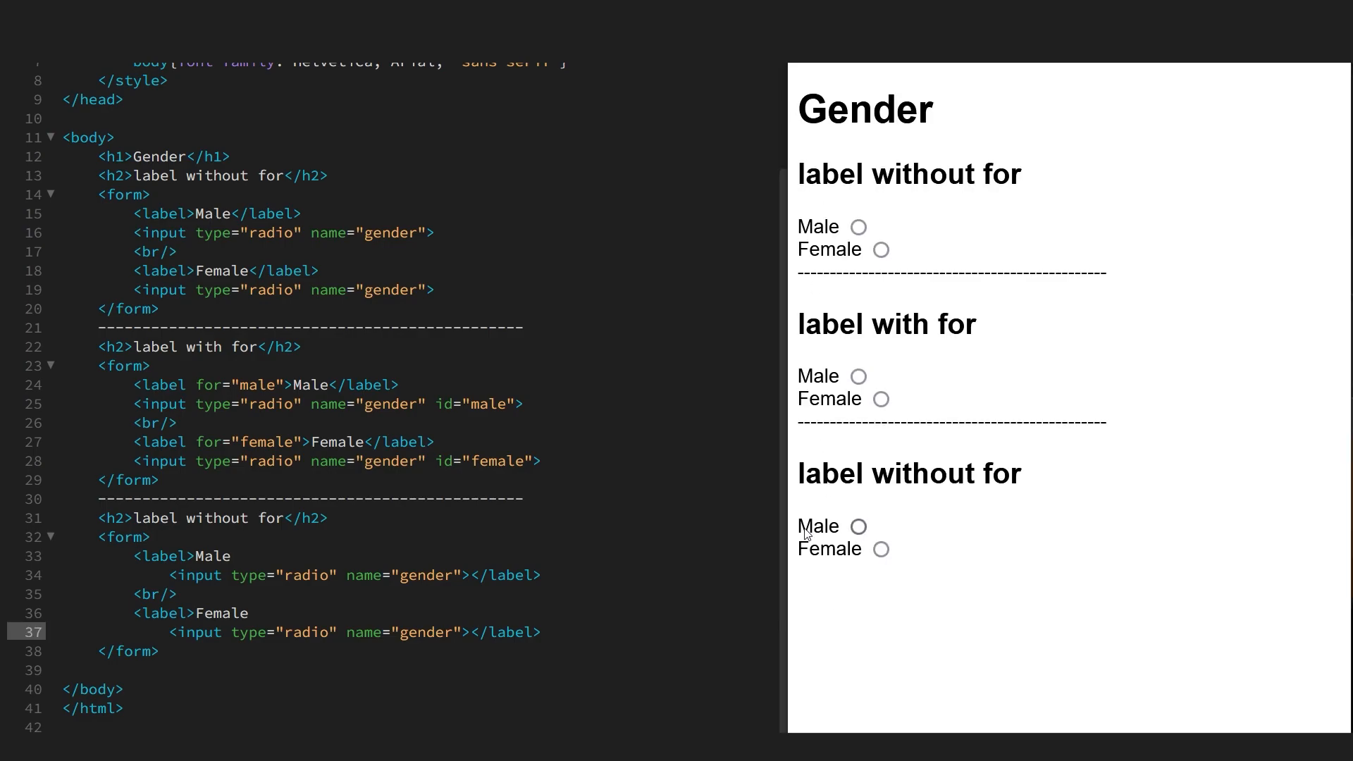
Step: Choose Female via the third form's wrapping label in preview, then return to the editor
left_click(881, 548)
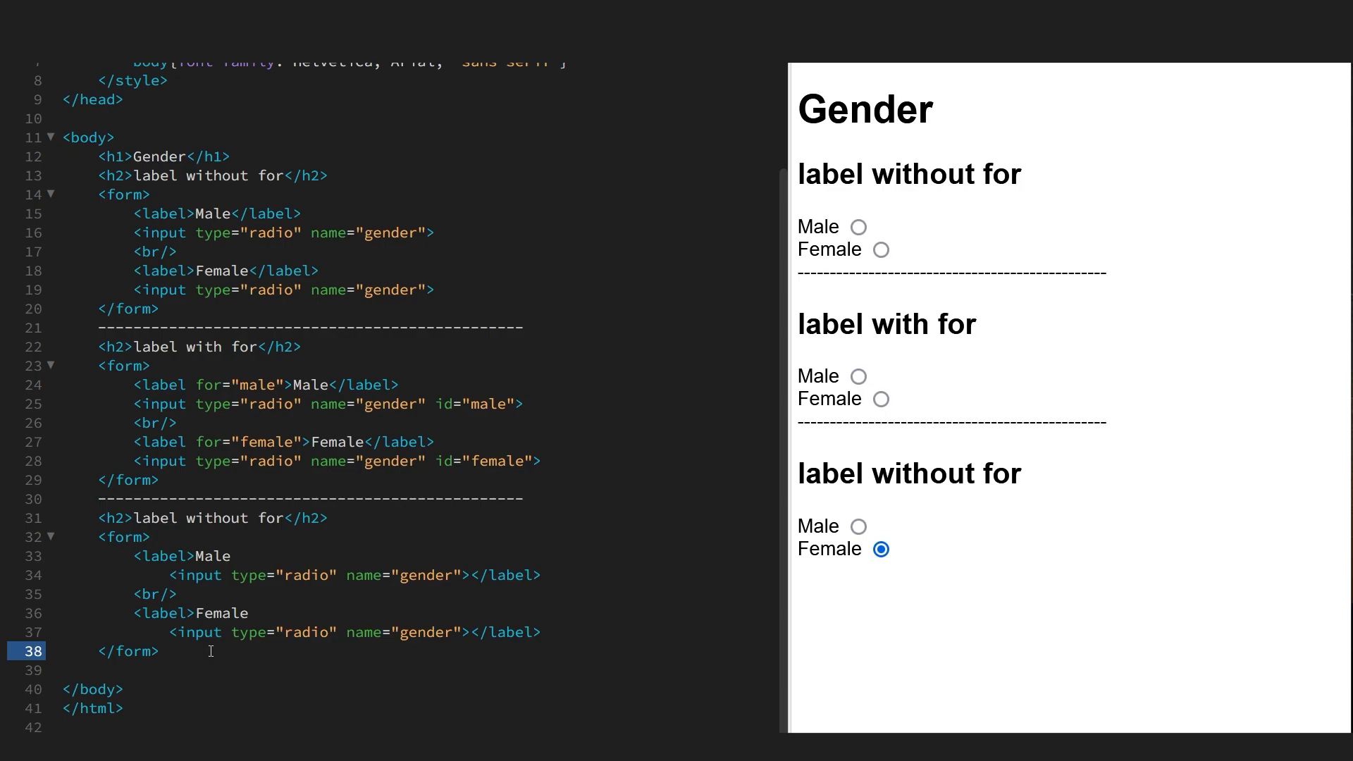
left_click(160, 651)
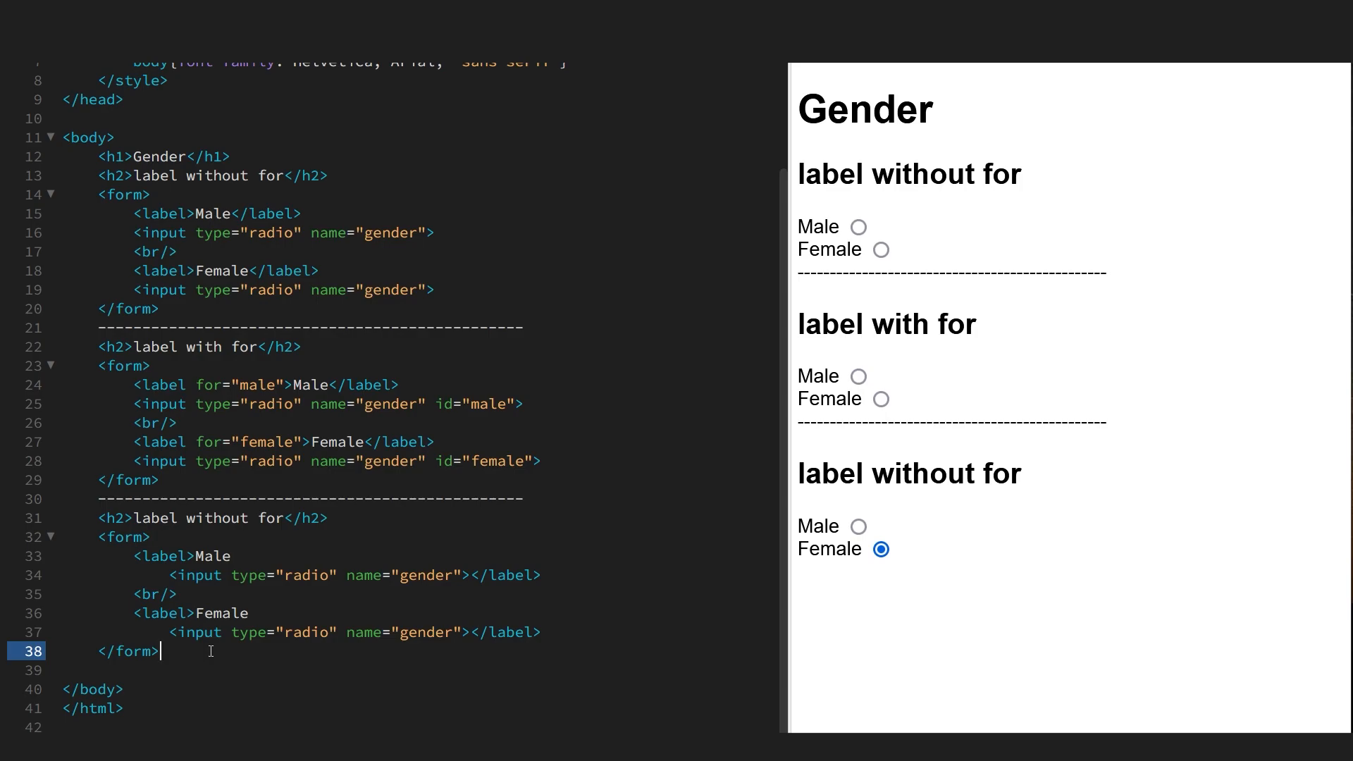